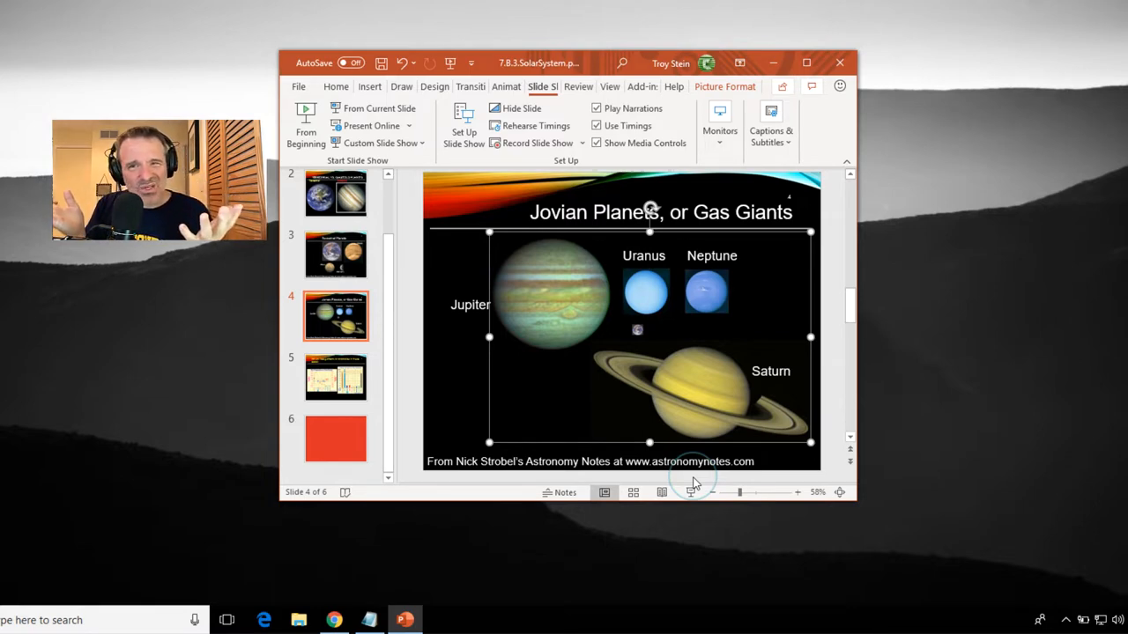
mouse_move(961, 544)
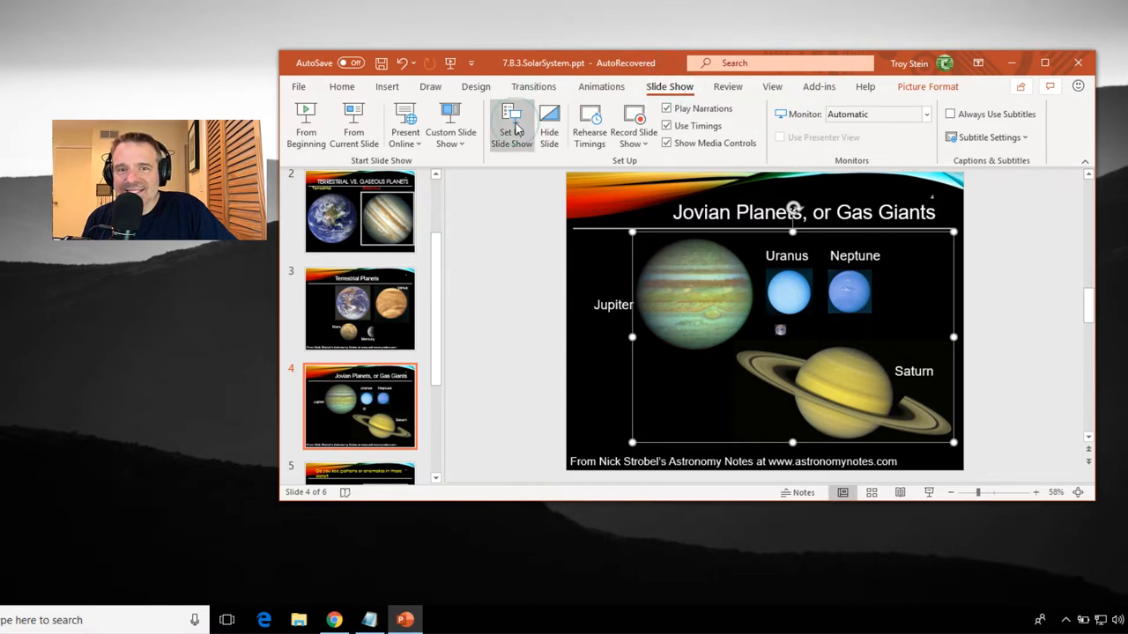
mouse_move(511, 124)
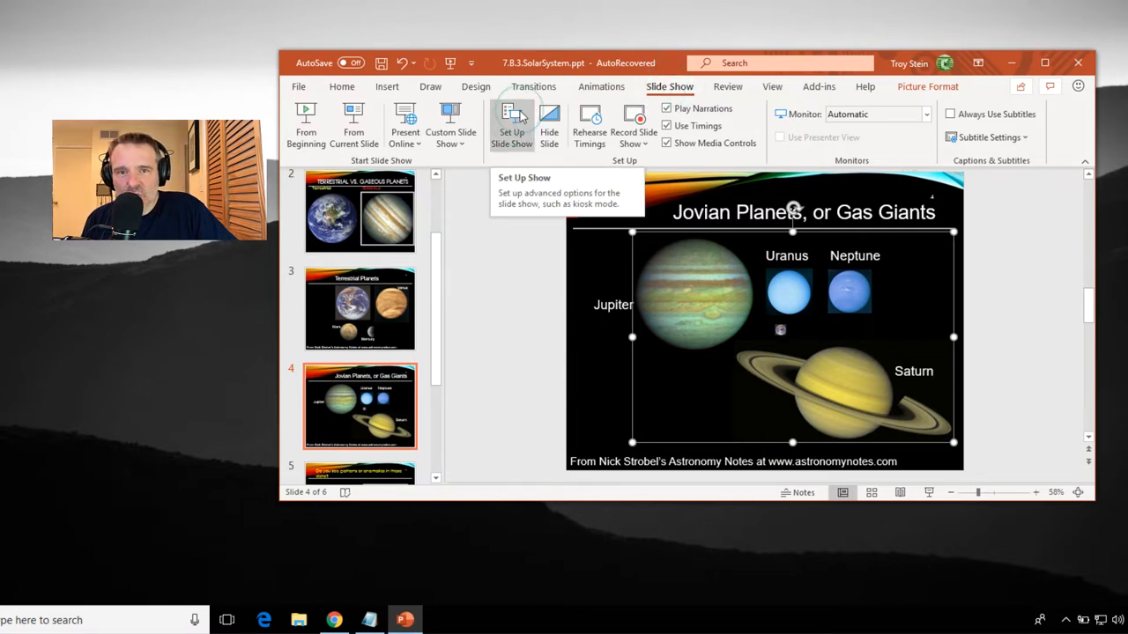
Step: Set up the slide show as browsed by an individual in a window
left_click(511, 124)
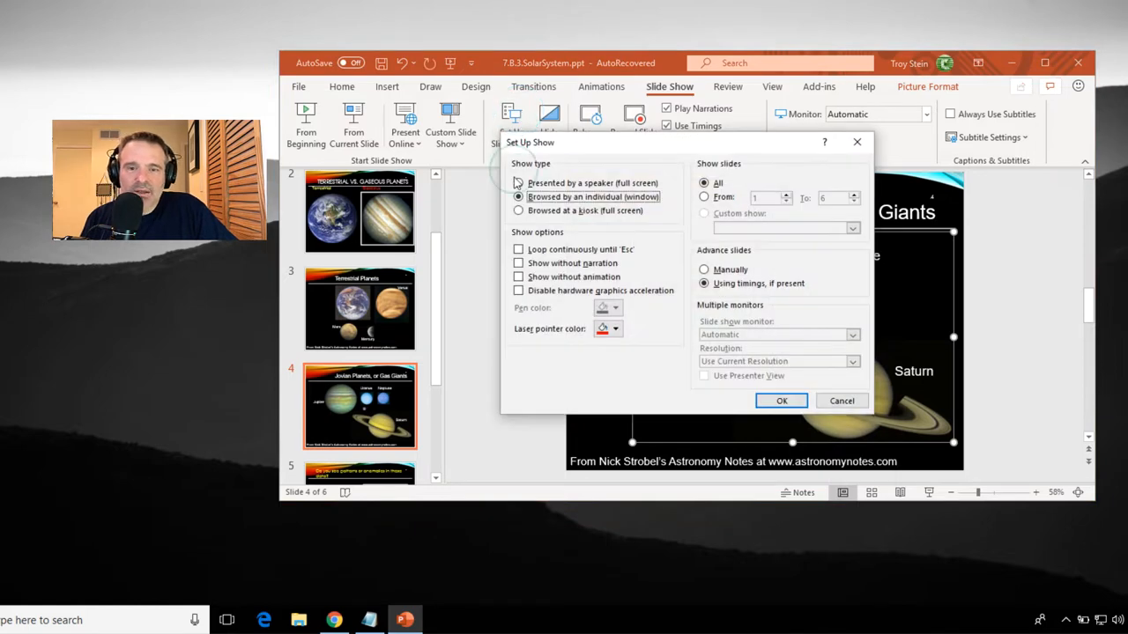
left_click(518, 196)
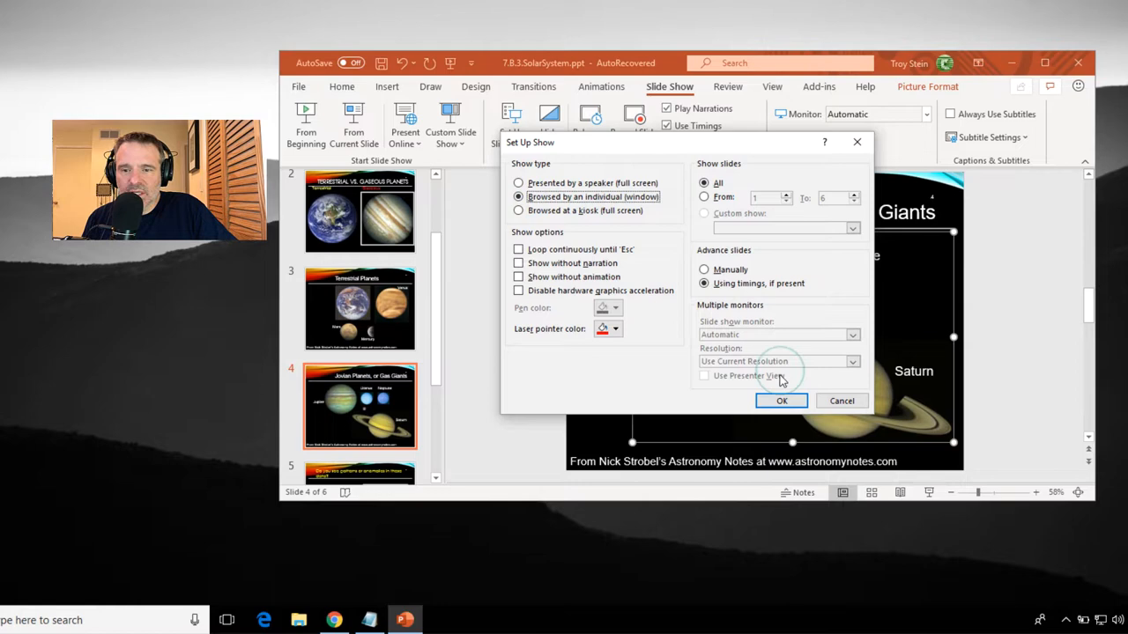
left_click(781, 401)
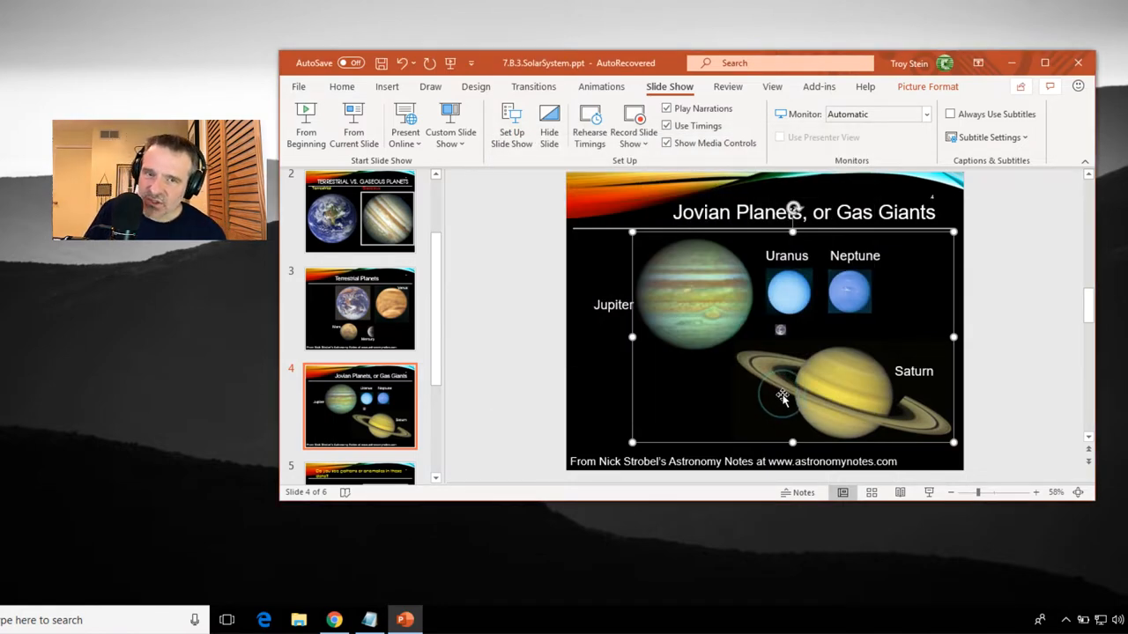
mouse_move(766, 330)
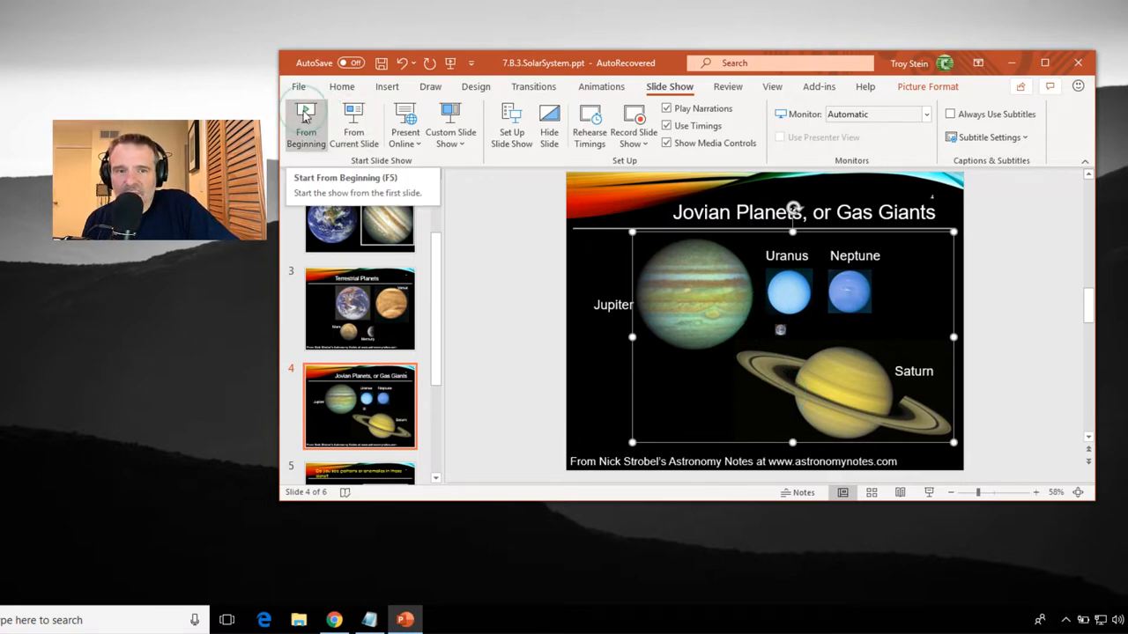
Step: Start the windowed slide show from the first slide, The Milky Way Galaxy
left_click(306, 123)
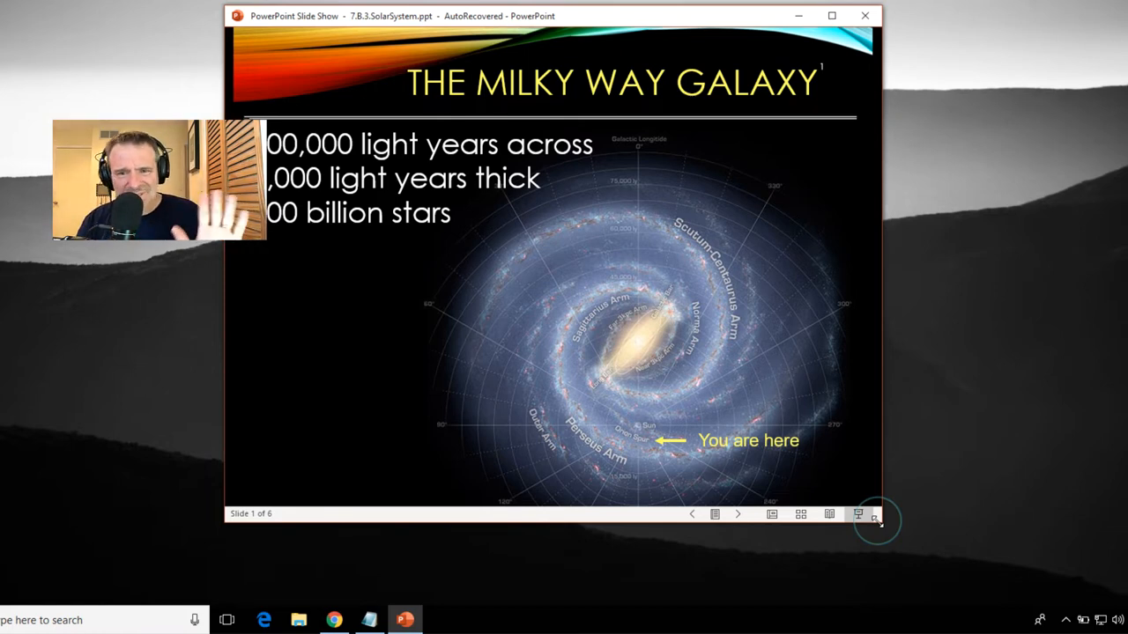
mouse_move(882, 480)
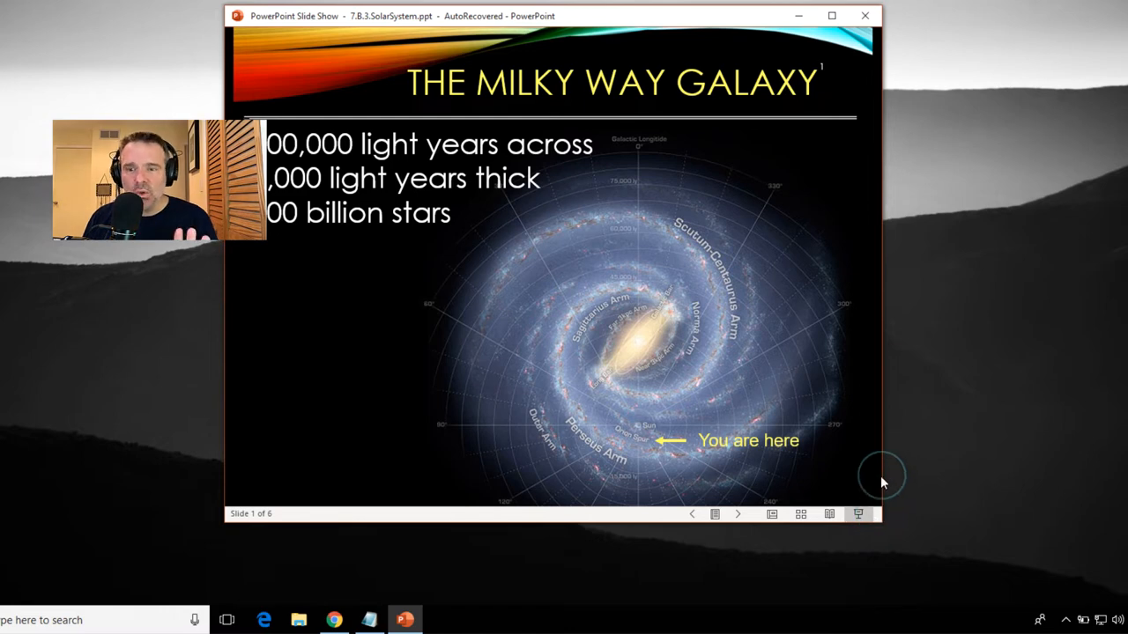
mouse_move(805, 405)
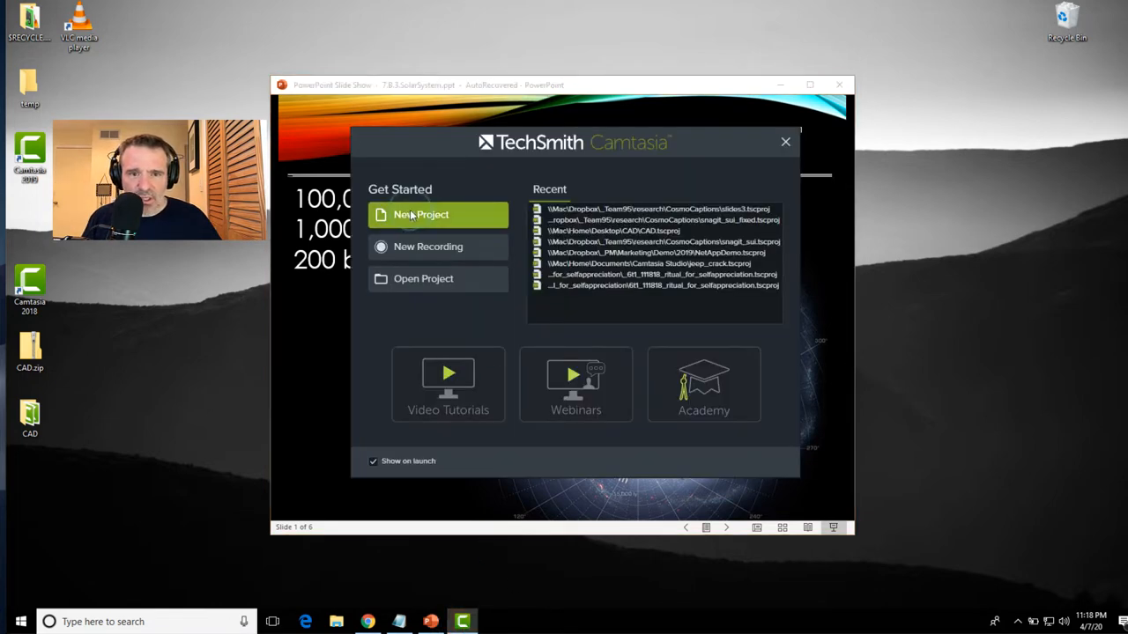
Step: Set a custom capture area fitted to the slide show window, recorder moved aside
left_click(421, 214)
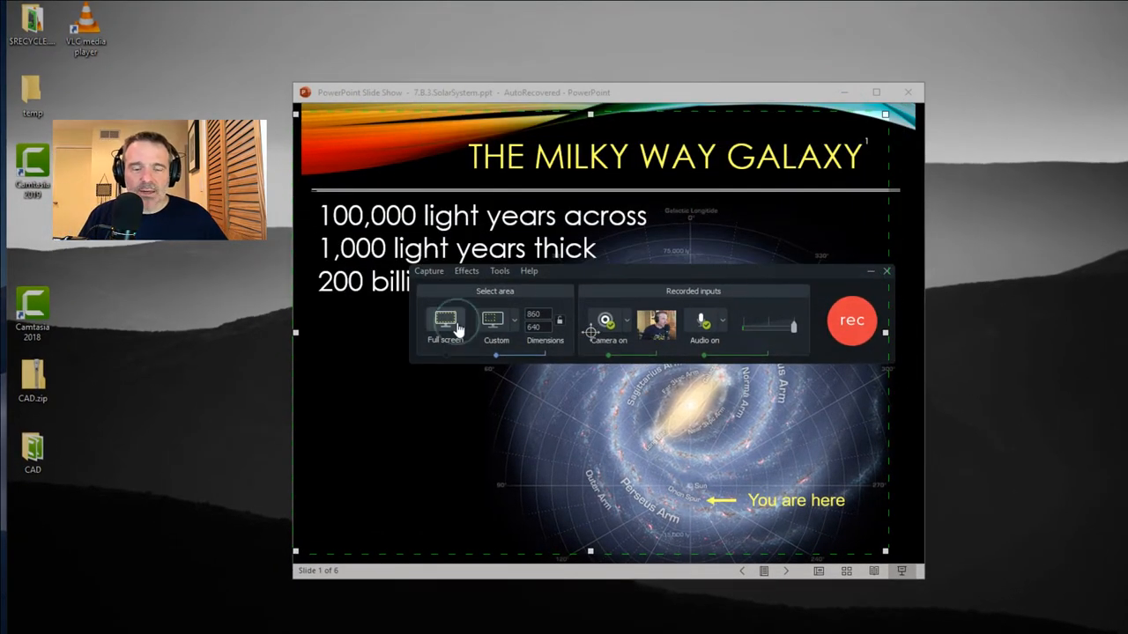
mouse_move(445, 322)
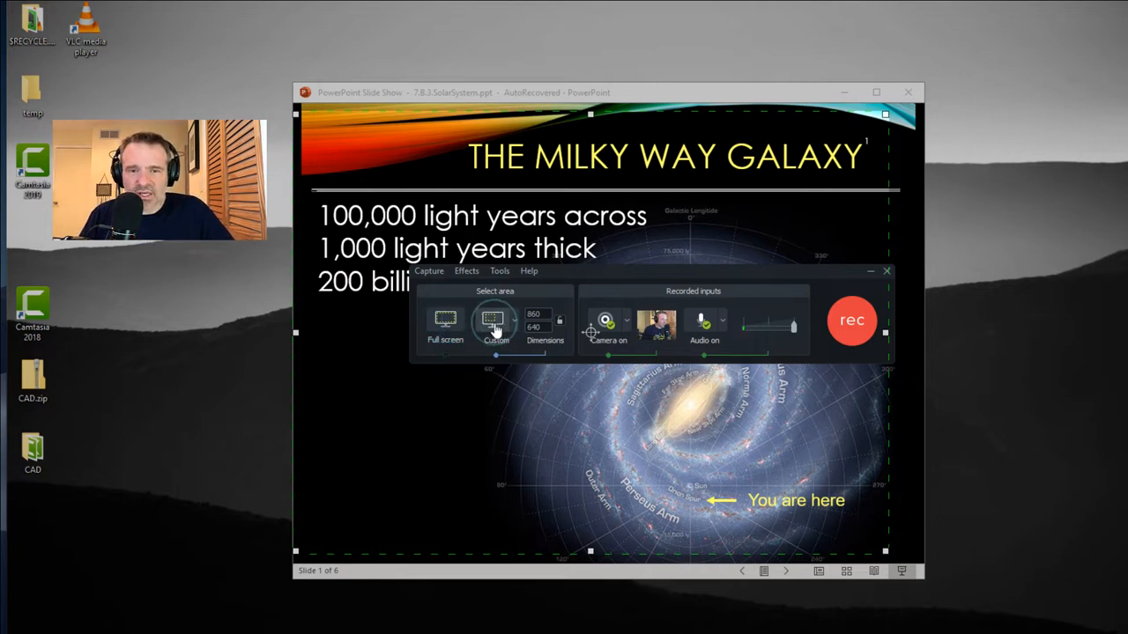
mouse_move(495, 320)
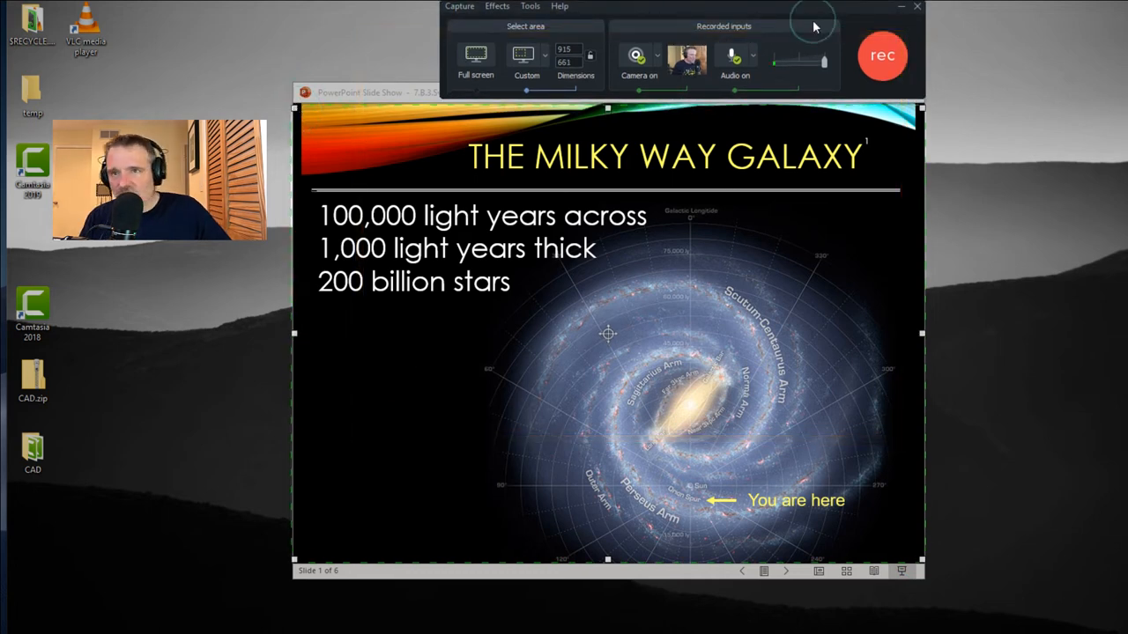
left_click_drag(810, 24, 908, 114)
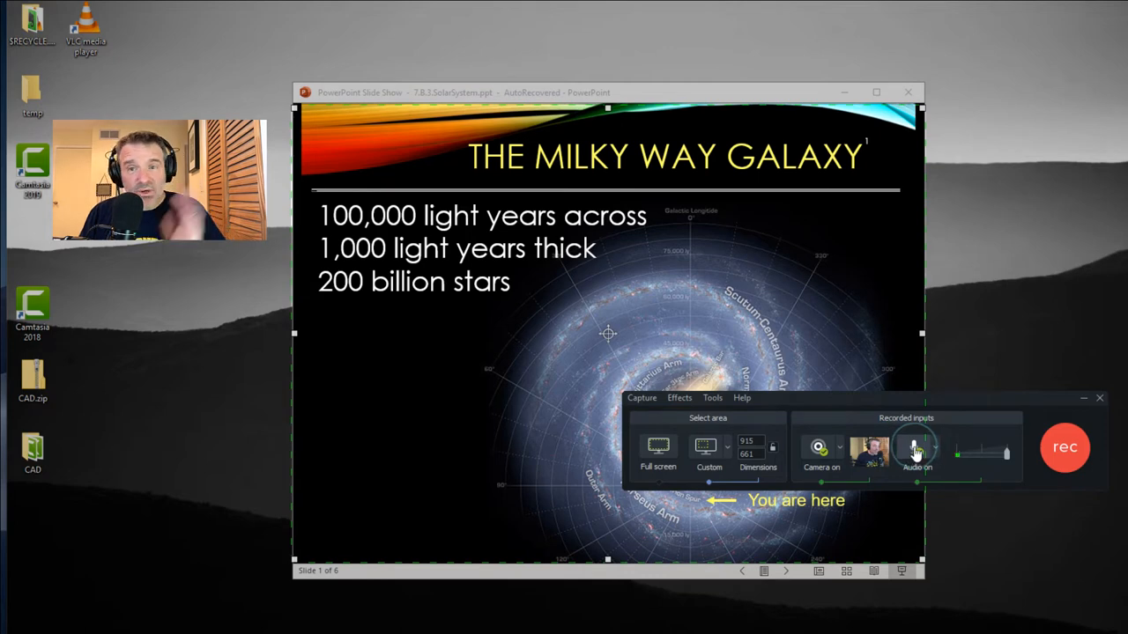
mouse_move(917, 449)
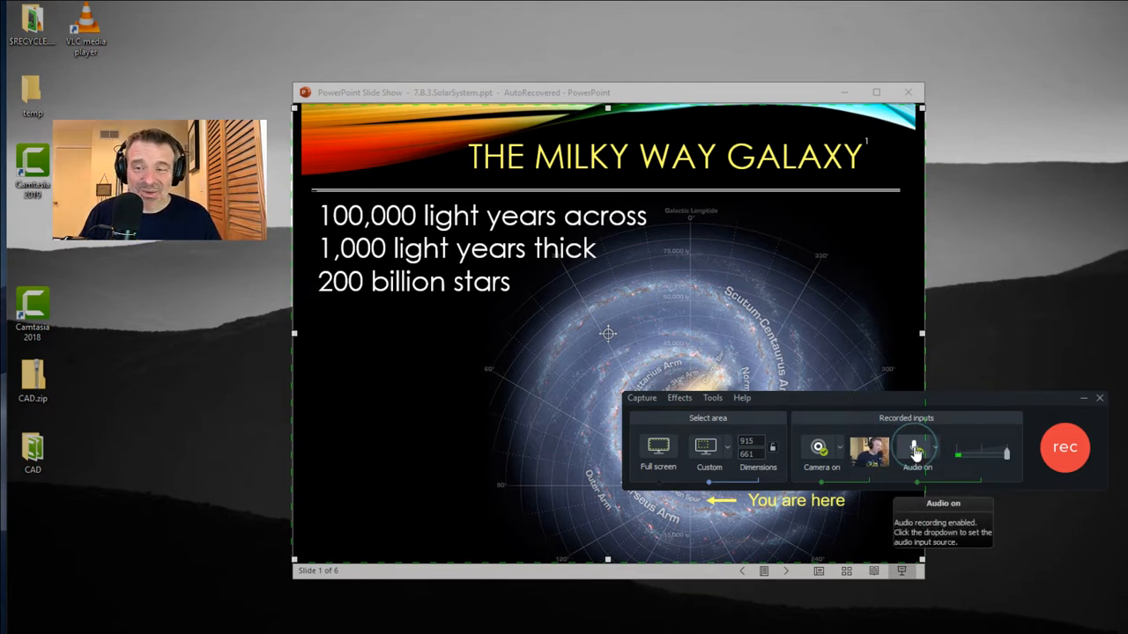
left_click(930, 453)
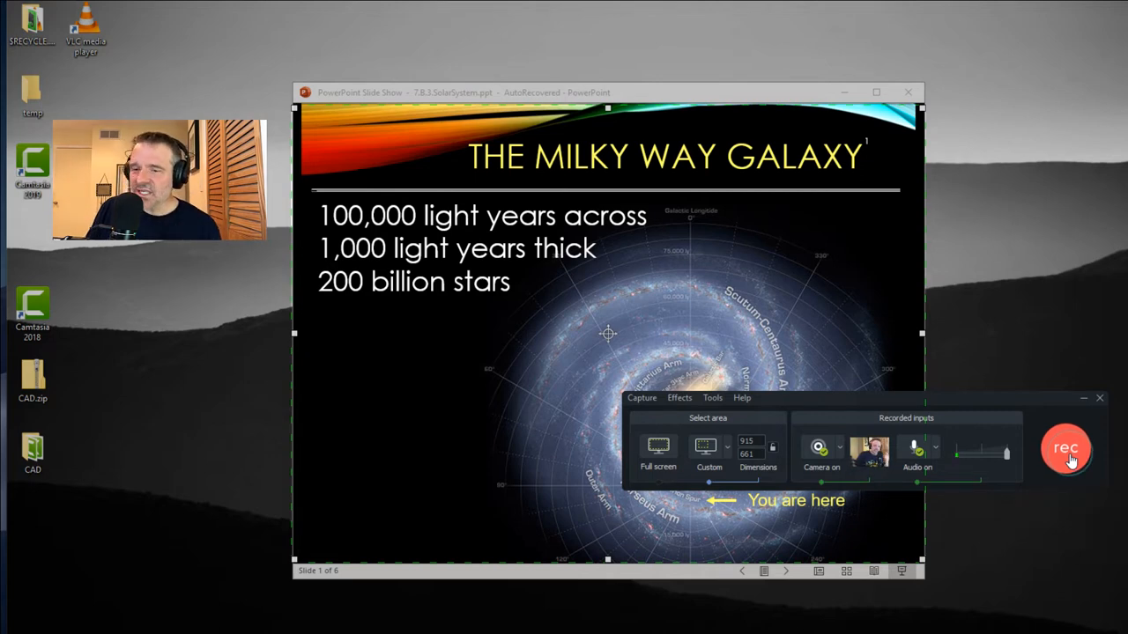
Step: Record the slide show, loading camera and screen clips onto two tracks
left_click(1066, 450)
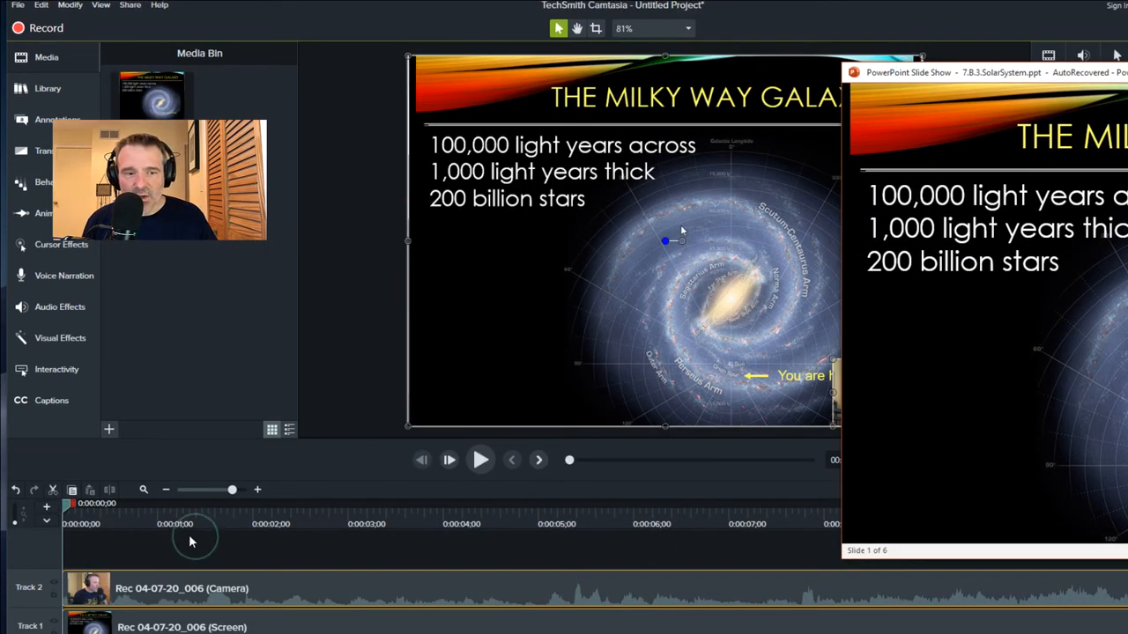
Step: Play and pause the recording, then delete the Screen clip from Track 1
left_click(480, 459)
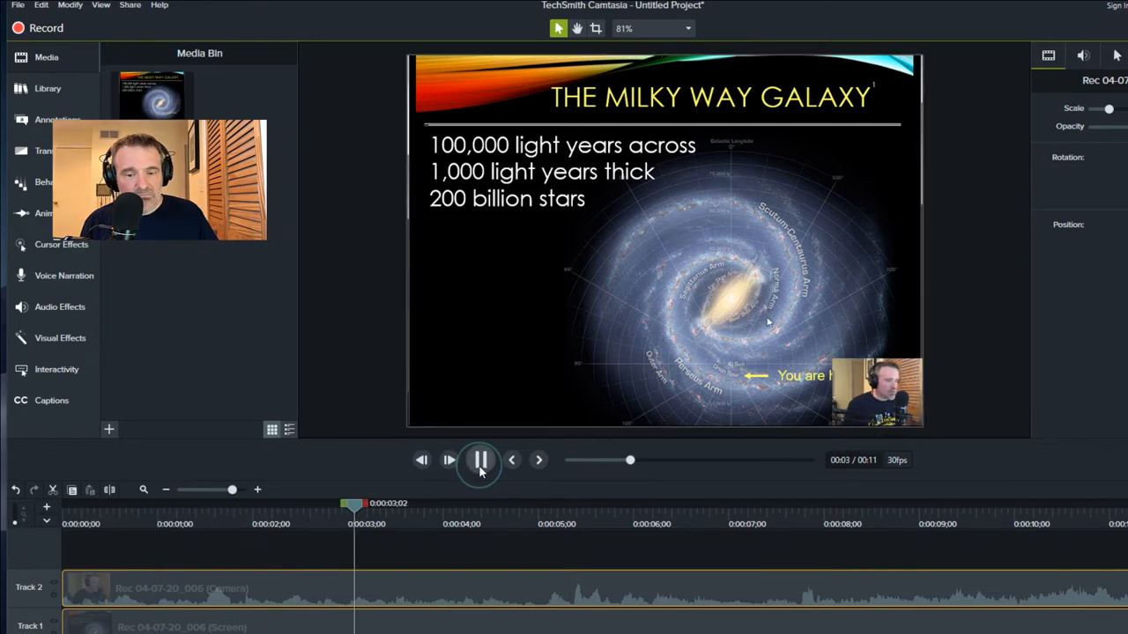
left_click(480, 459)
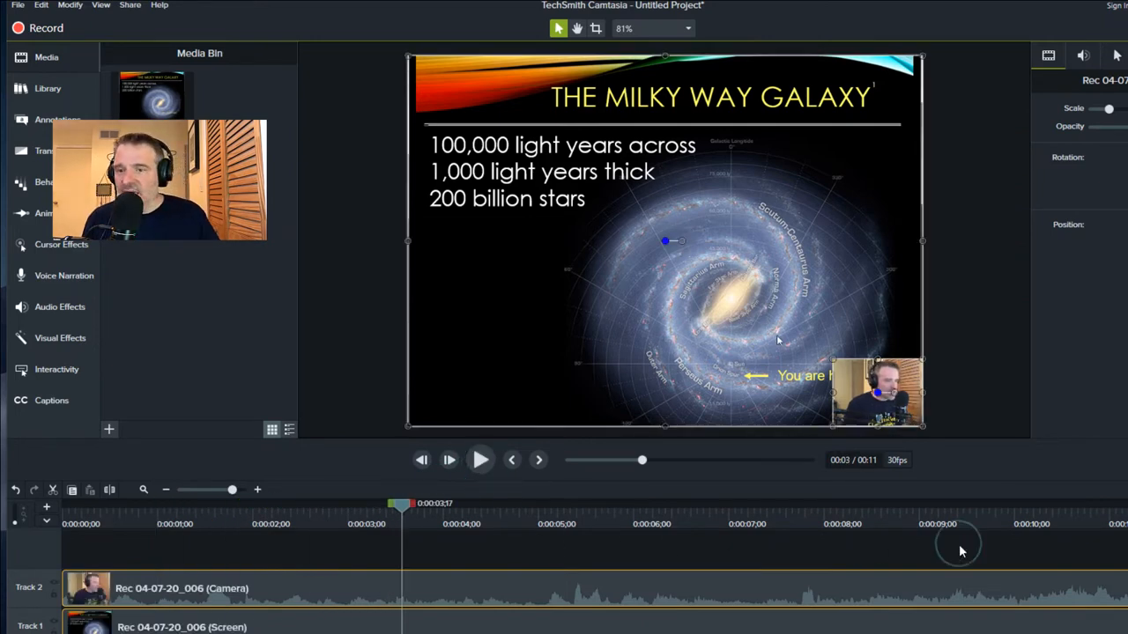
mouse_move(742, 413)
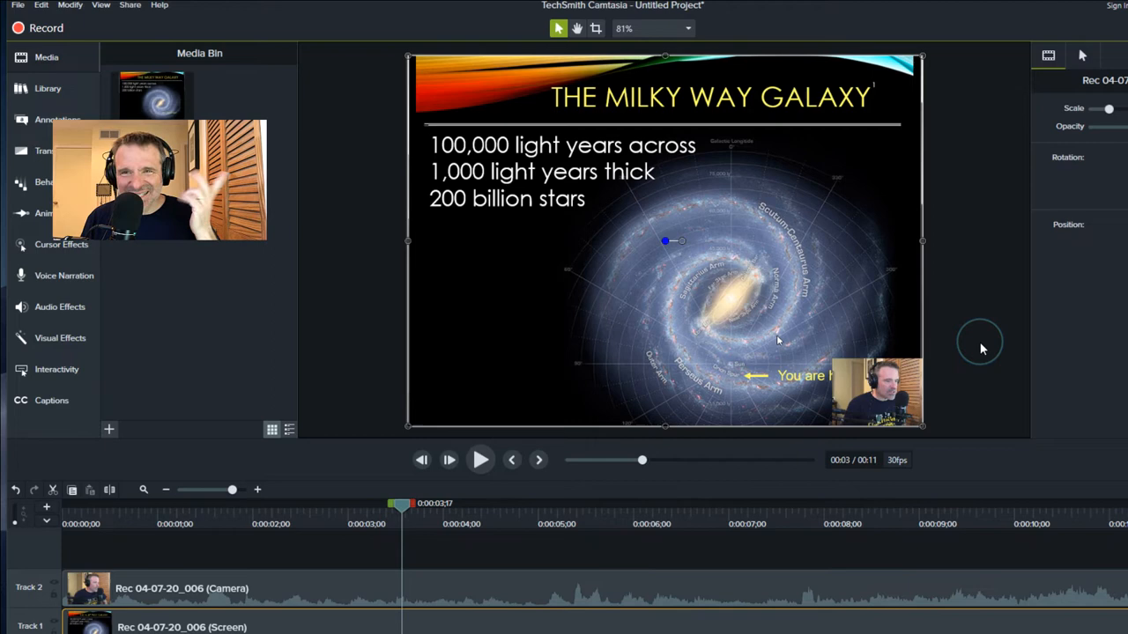
mouse_move(652, 562)
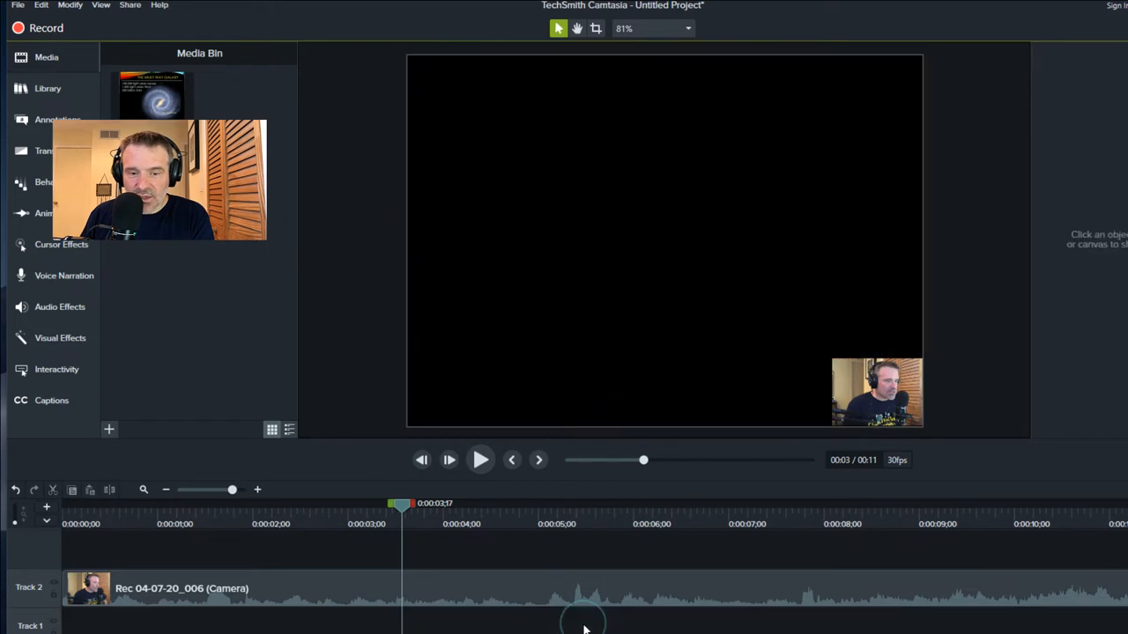
left_click(564, 588)
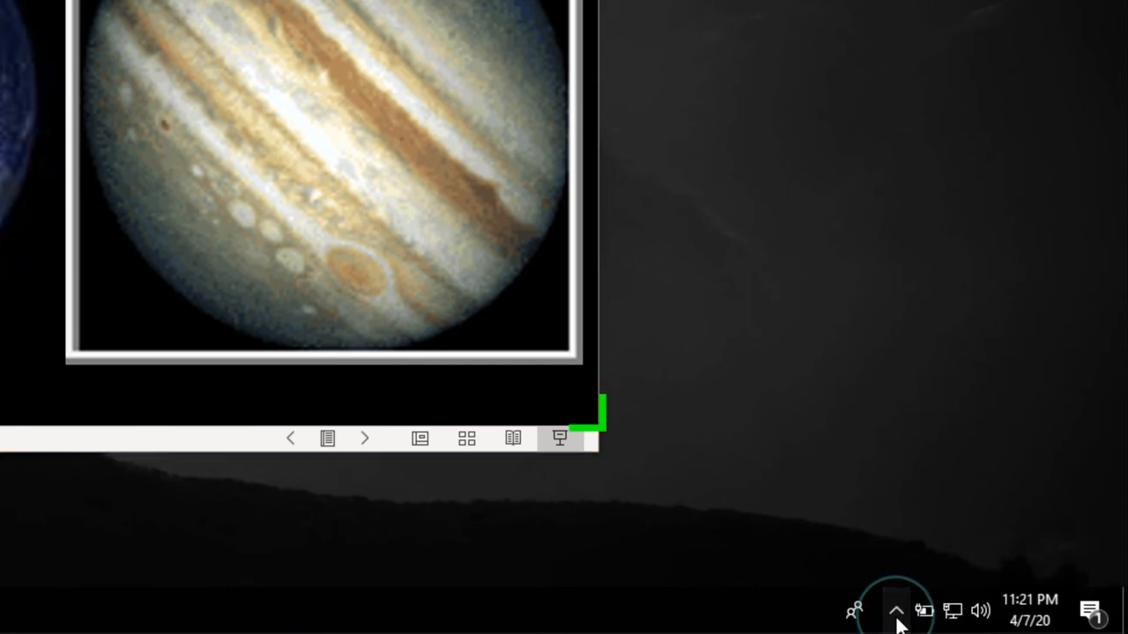
Step: Reveal the hidden background app icons in the system tray
left_click(895, 610)
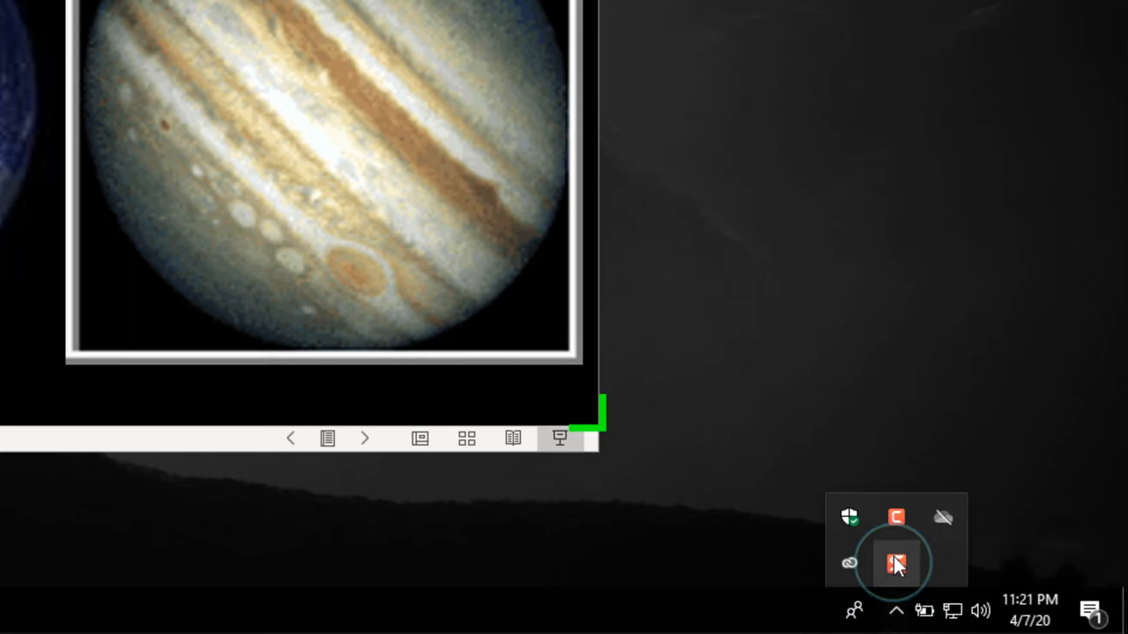
mouse_move(896, 518)
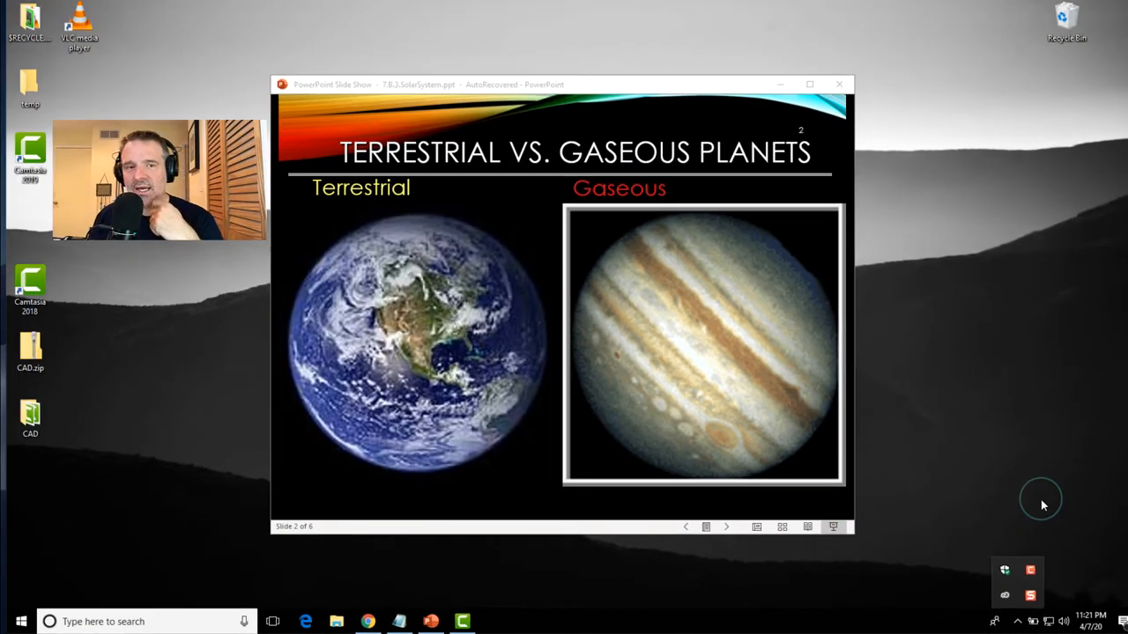
Step: Switch back to the Camtasia project and minimize the PowerPoint slide show window
left_click(461, 621)
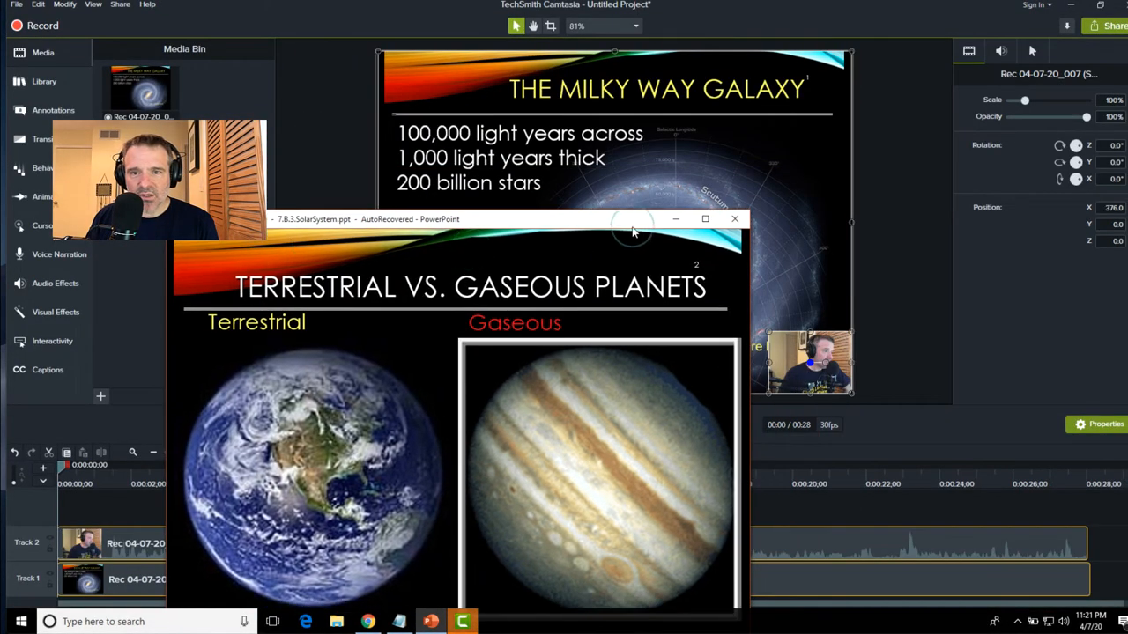
left_click(733, 218)
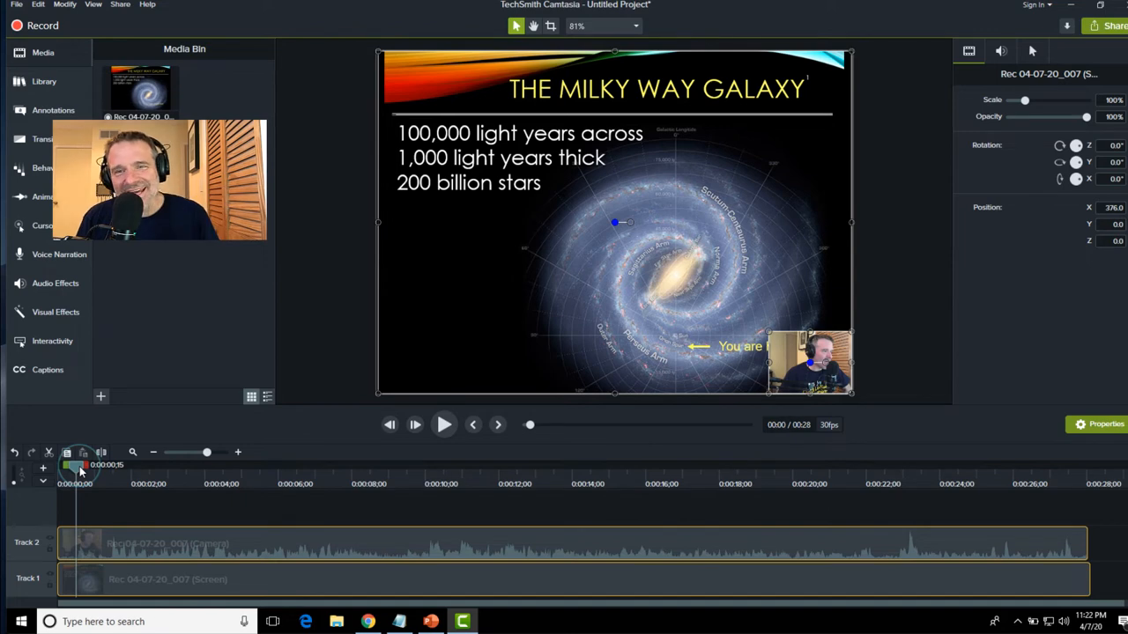
mouse_move(432, 507)
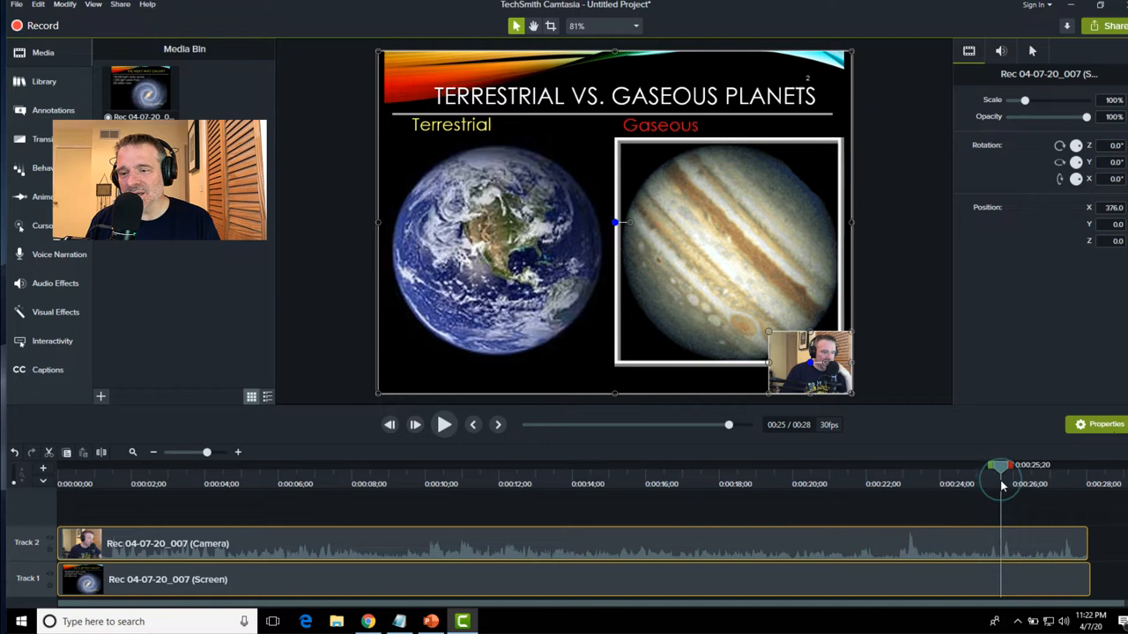
Step: Move the playhead to about 0:25 and split both clips there
left_click_drag(1002, 484, 973, 483)
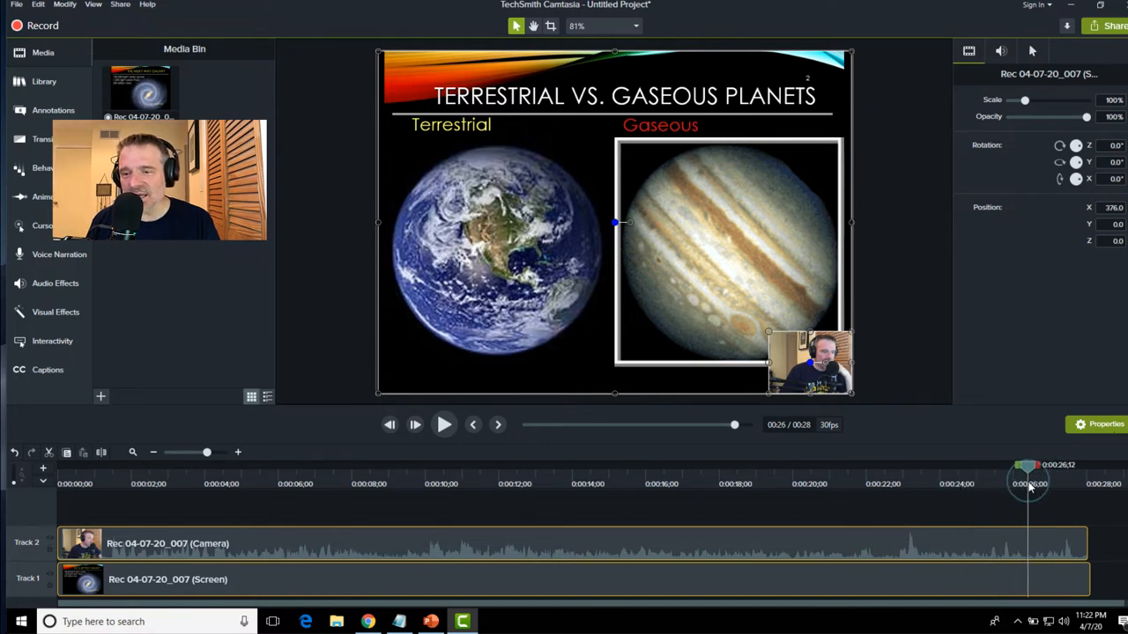
left_click_drag(1029, 483, 1000, 483)
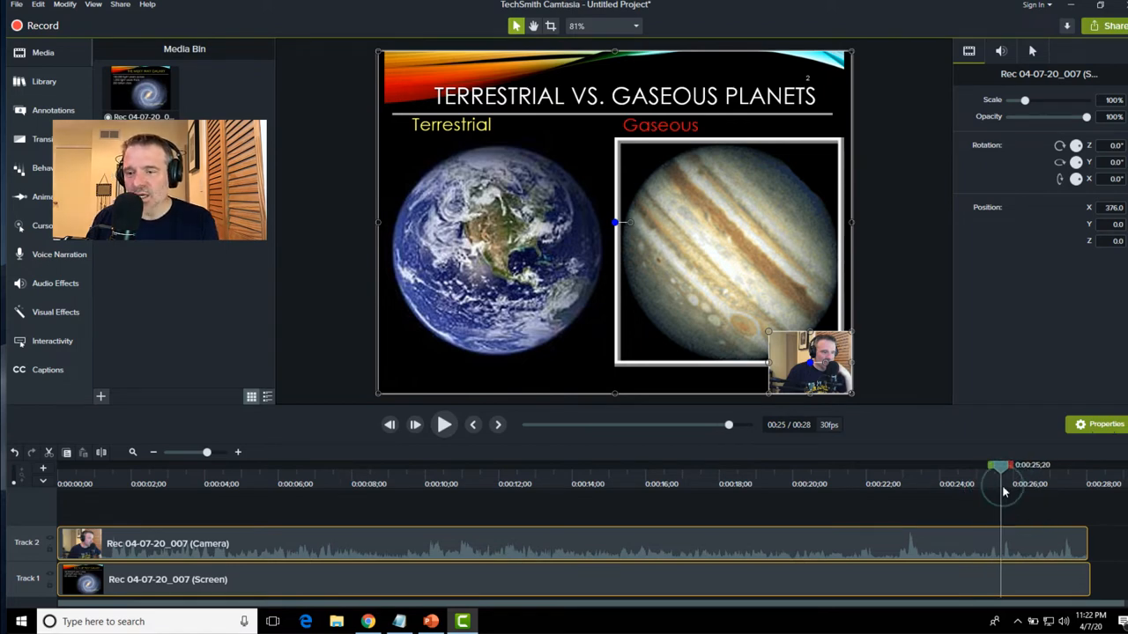
mouse_move(120, 452)
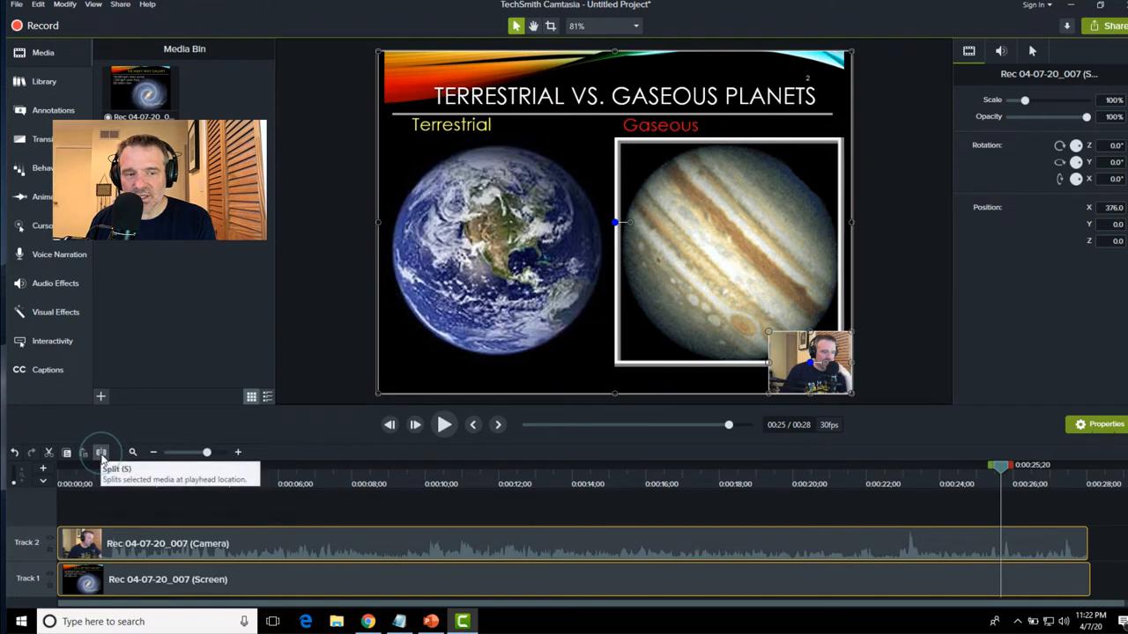
left_click(101, 452)
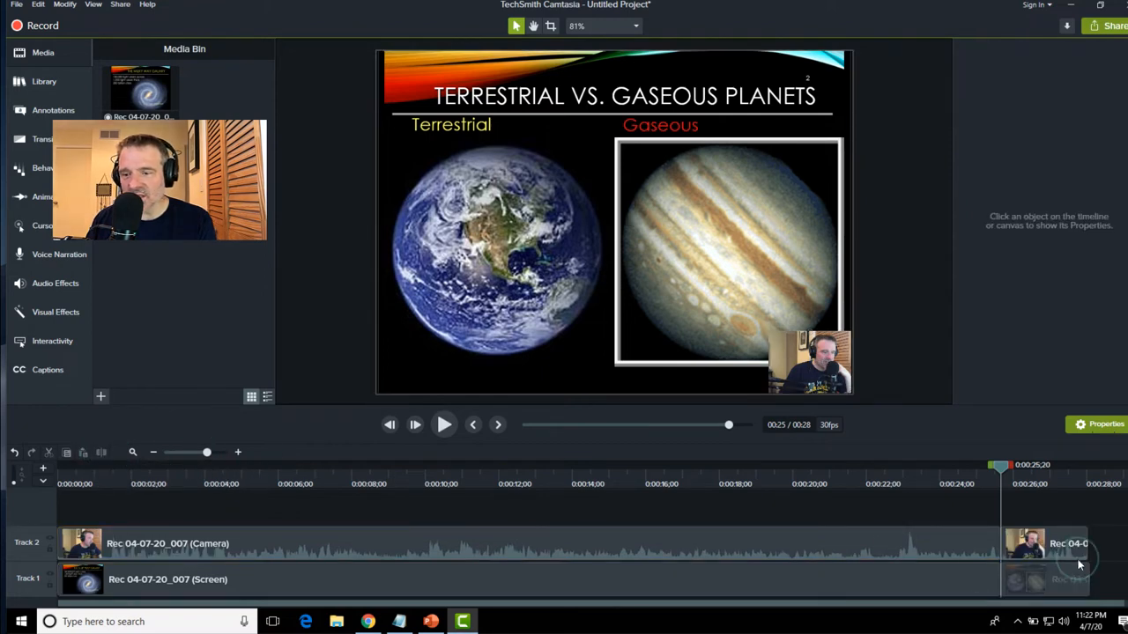
Step: Remove the ending pieces and trim the camera clip's end edge
left_click(1048, 579)
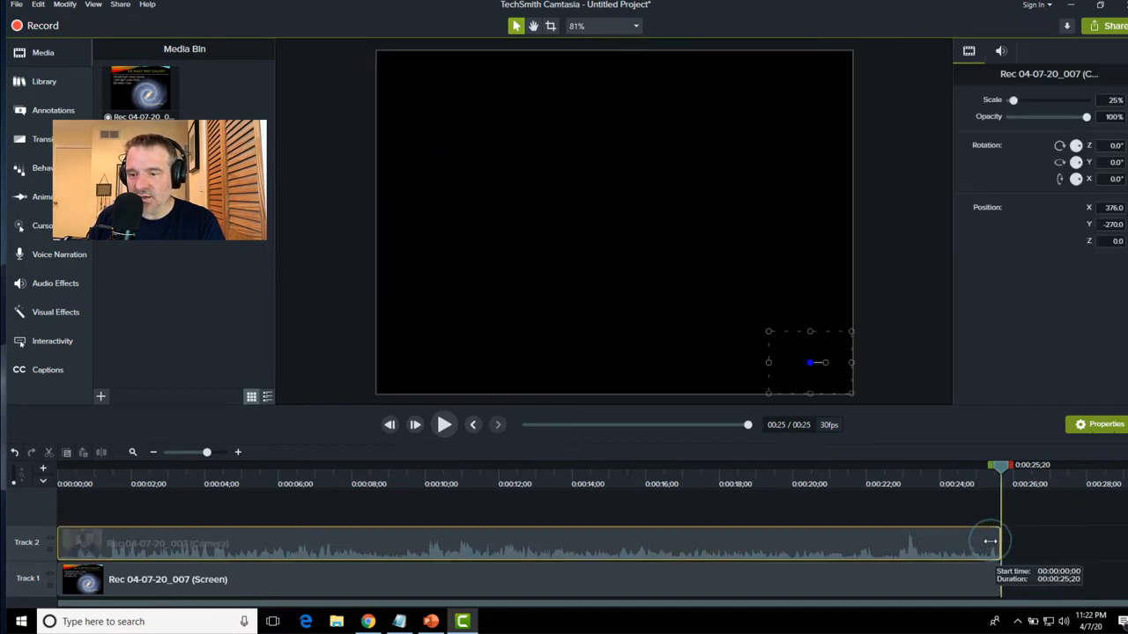
left_click_drag(990, 540, 956, 540)
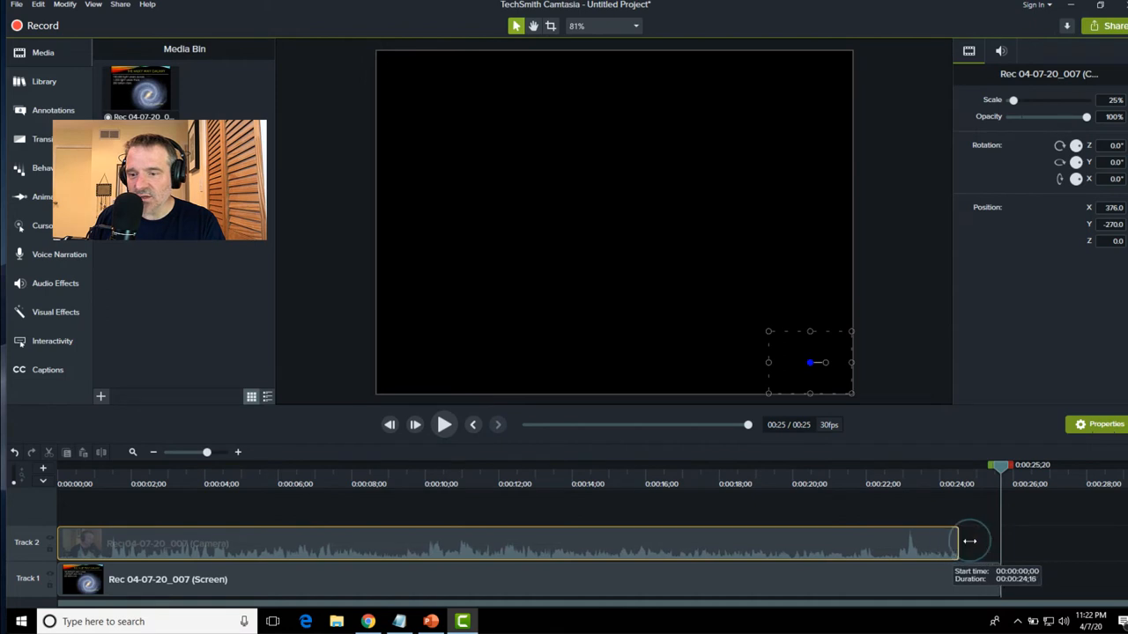
left_click_drag(956, 541, 1044, 541)
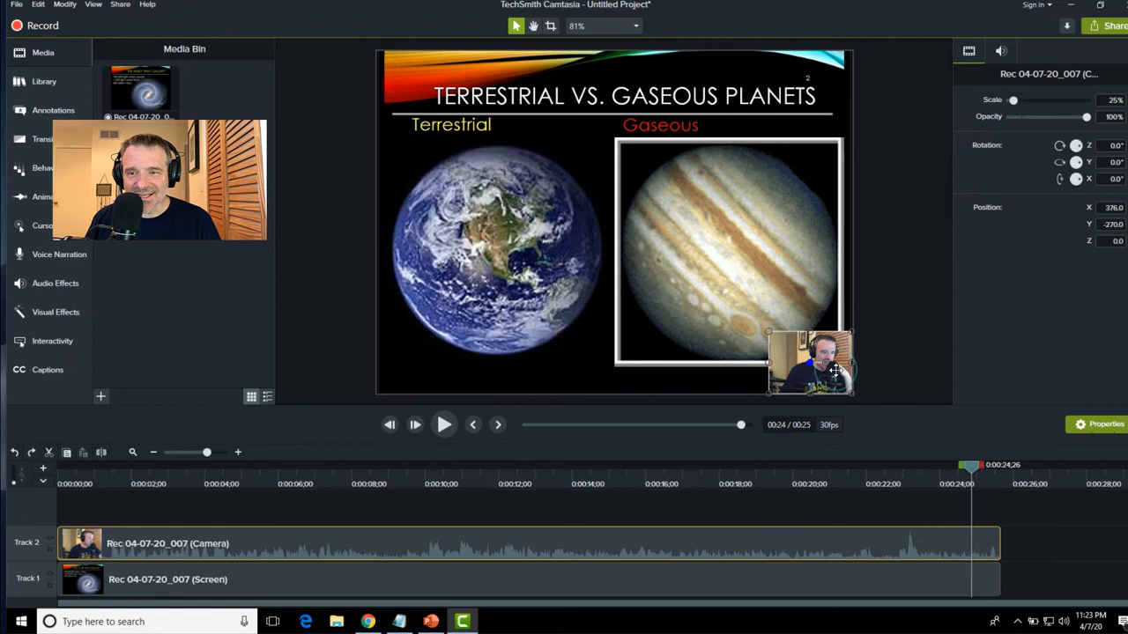
Step: Drag the webcam overlay from the bottom-right to the canvas's top-left corner
left_click_drag(809, 364, 507, 189)
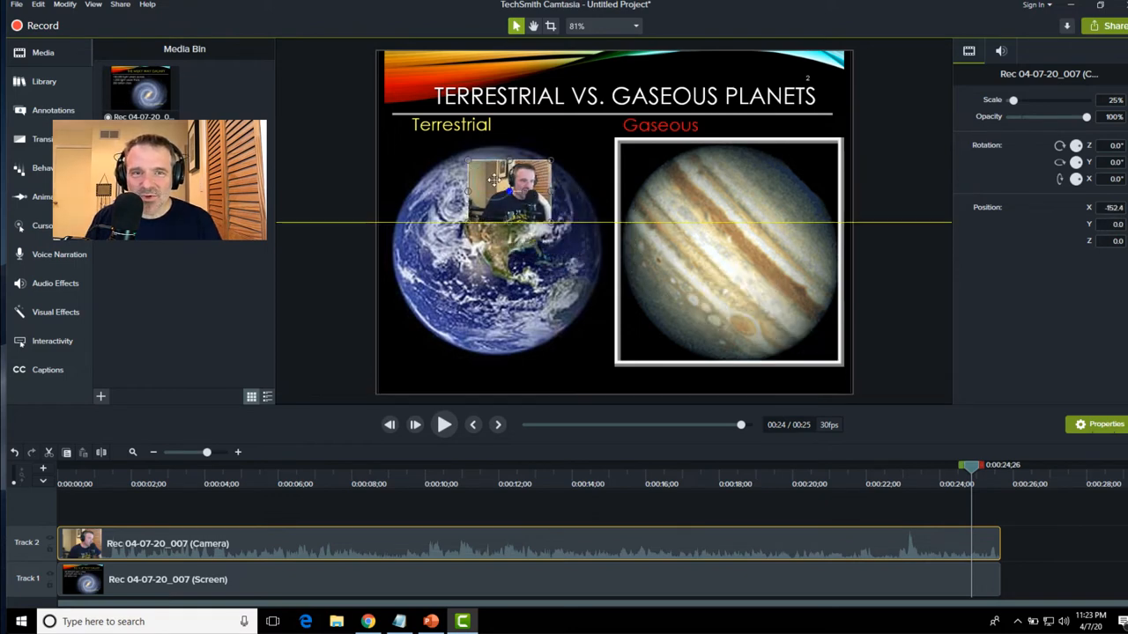
left_click_drag(511, 185, 432, 97)
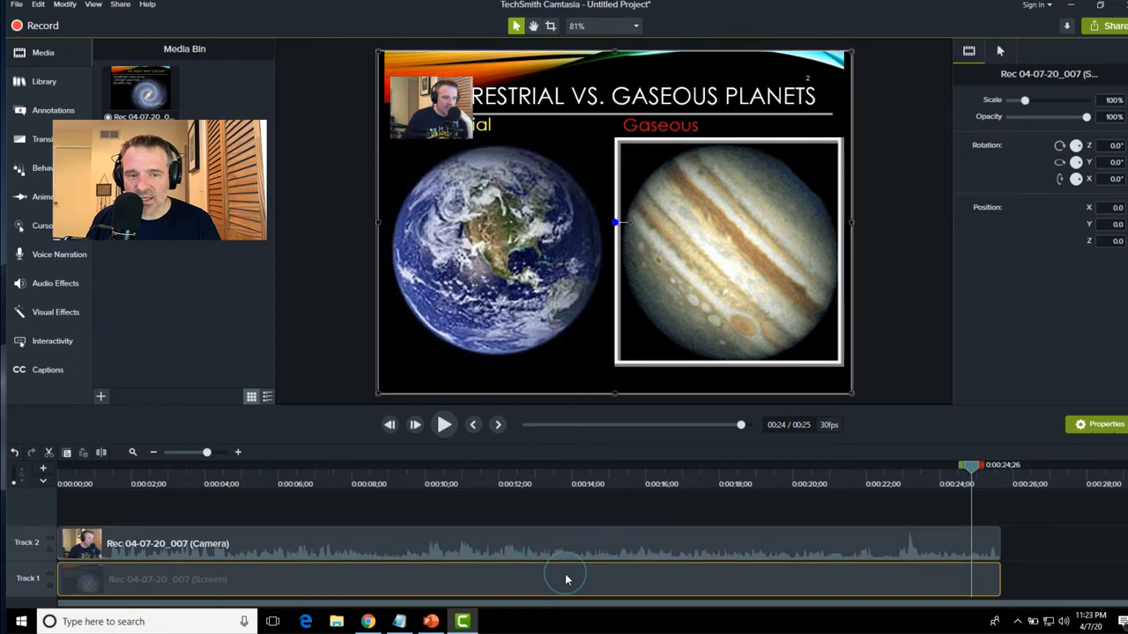
mouse_move(310, 579)
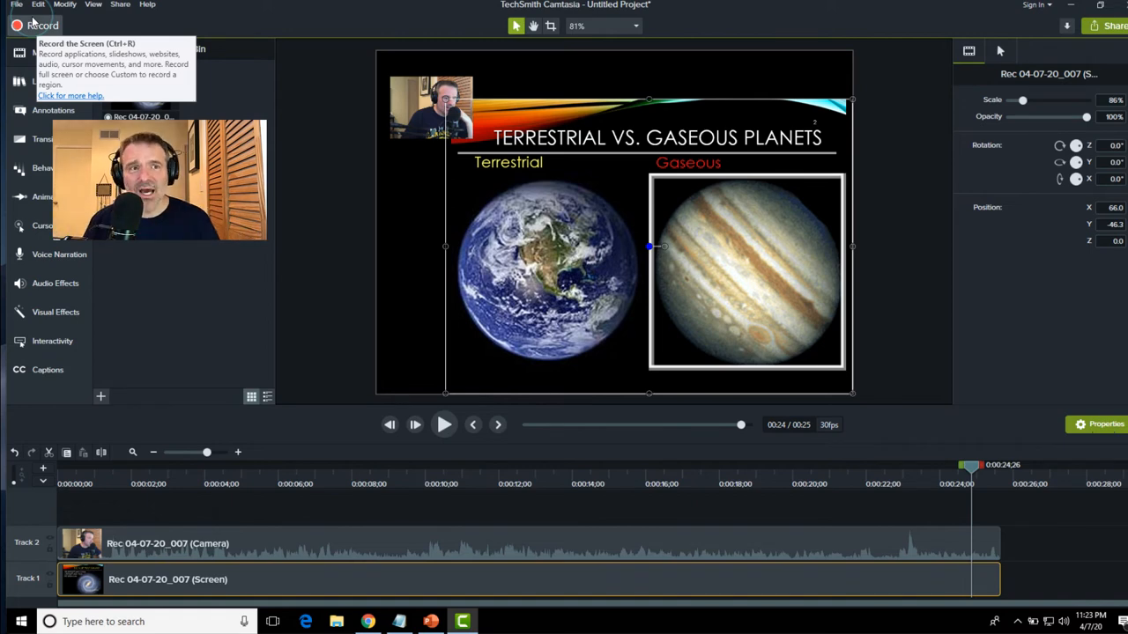
left_click(147, 5)
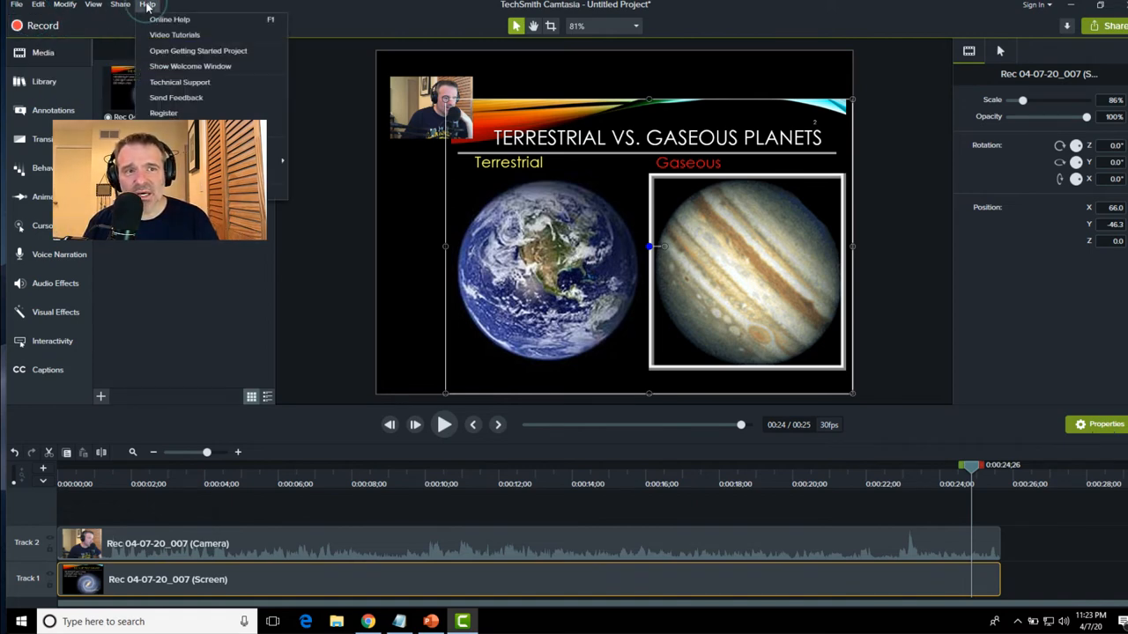
mouse_move(174, 35)
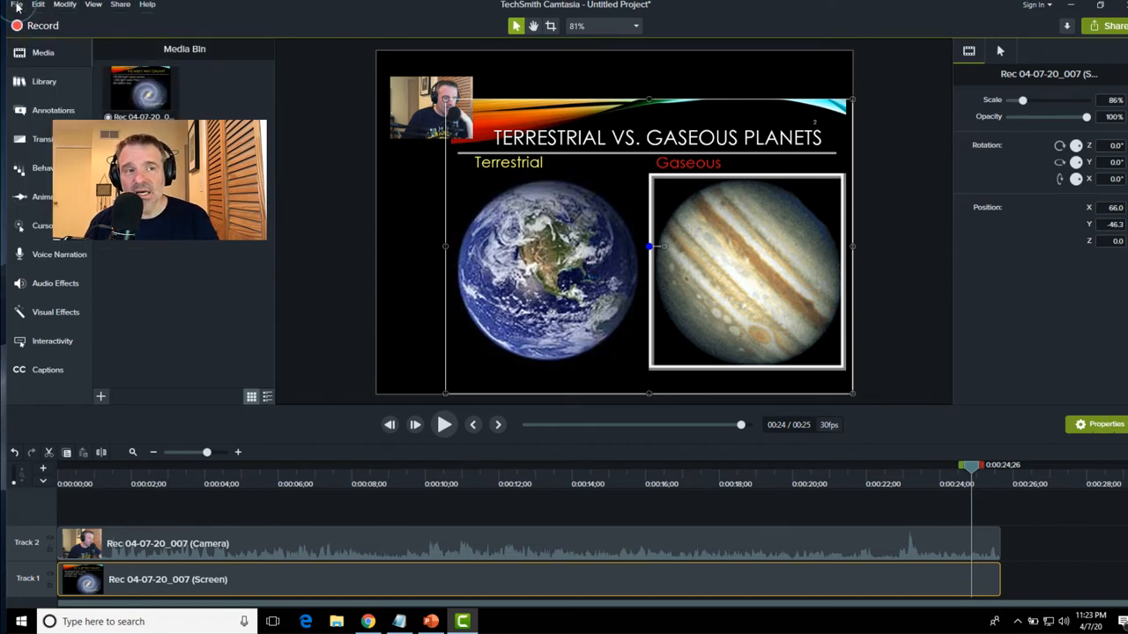
Step: Save the project to the desktop as 'stars'
left_click(16, 4)
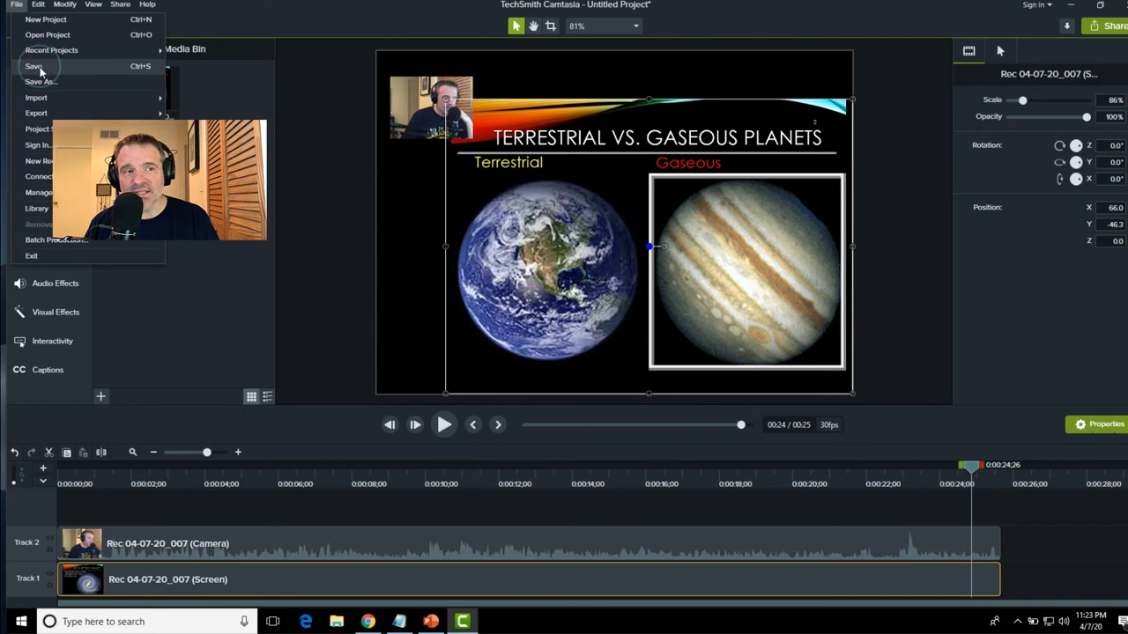
left_click(39, 81)
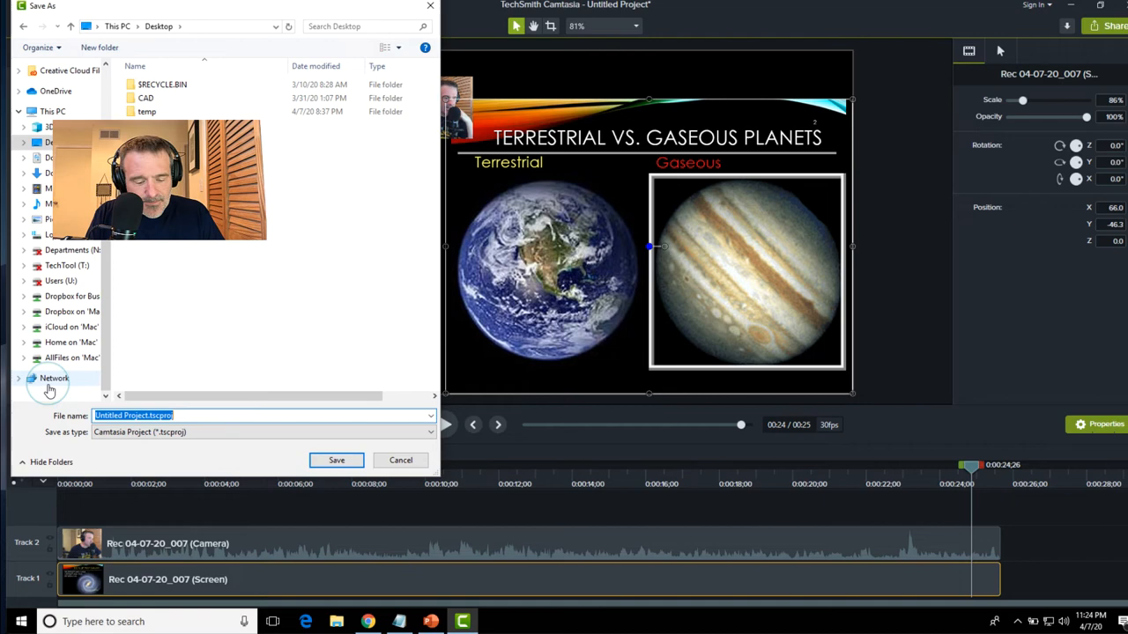
type("s")
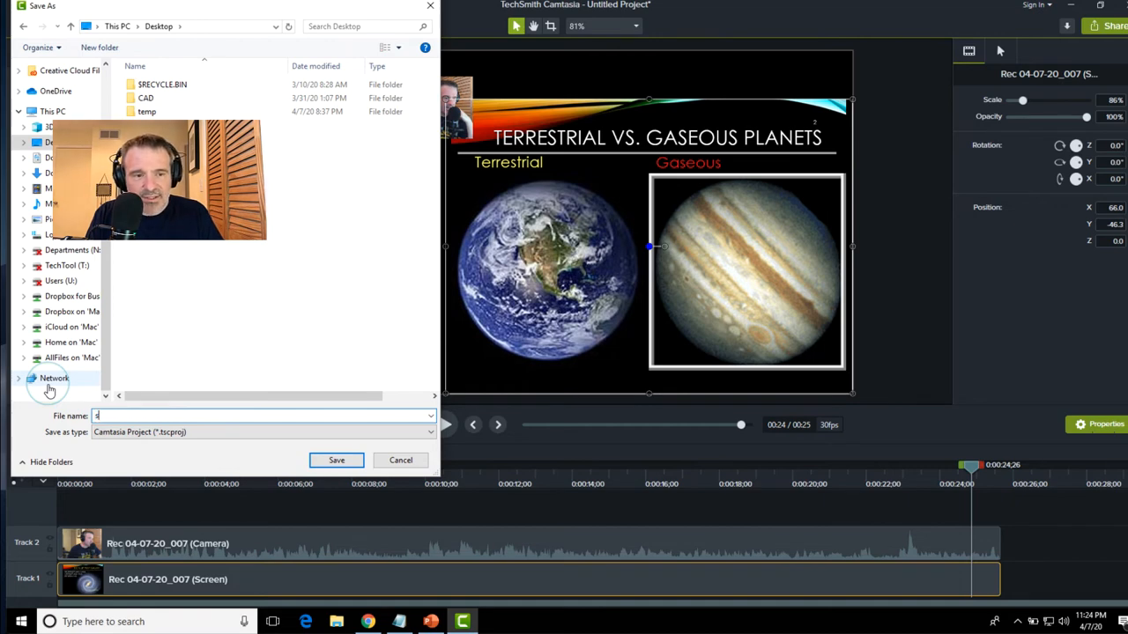
type("tars")
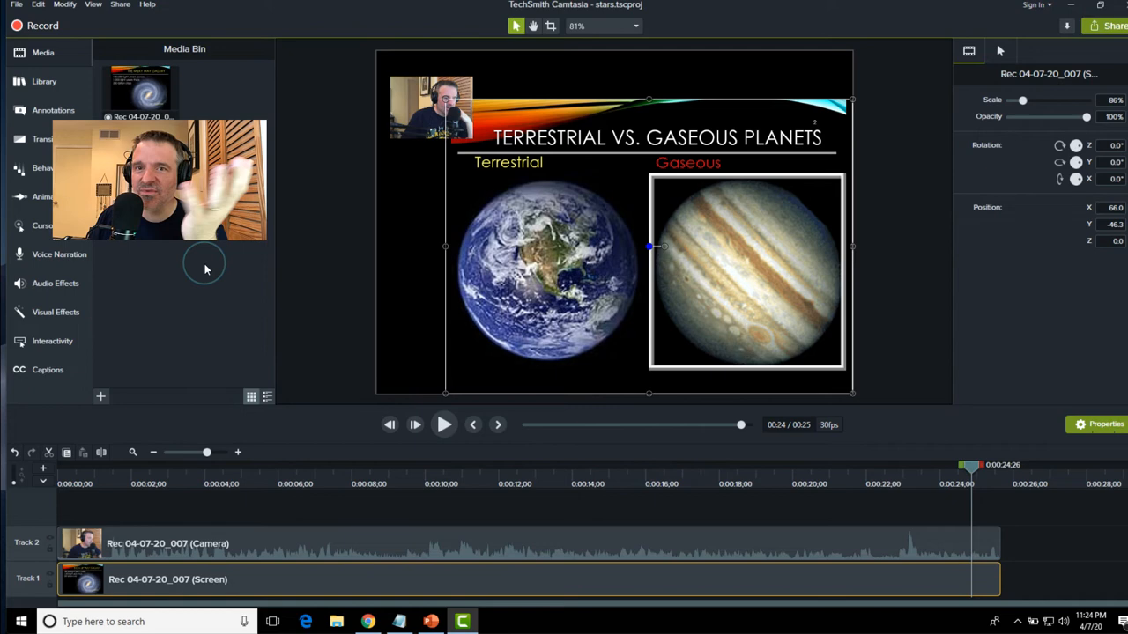
mouse_move(133, 25)
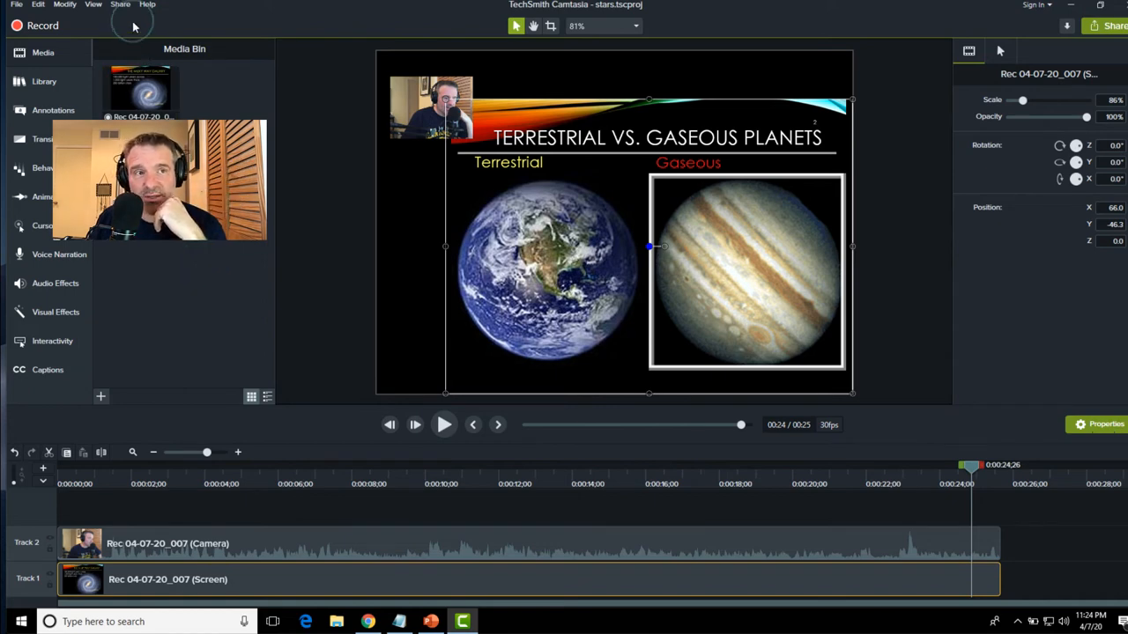
Step: Start producing the video with the 'MP4 only (up to 1080p)' preset
left_click(120, 4)
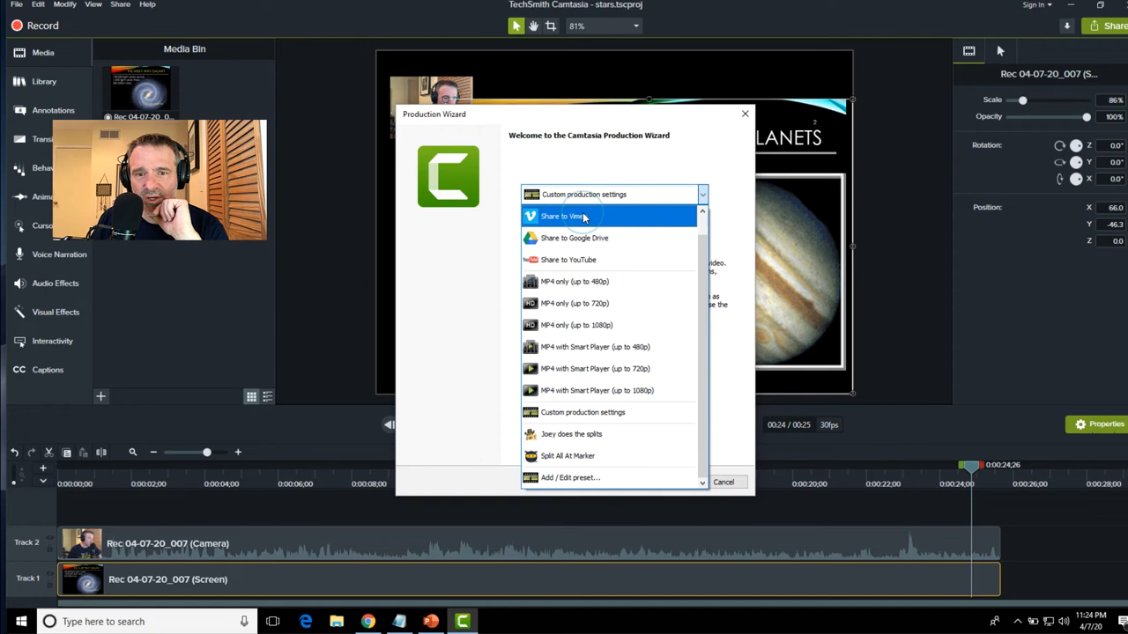
mouse_move(575, 325)
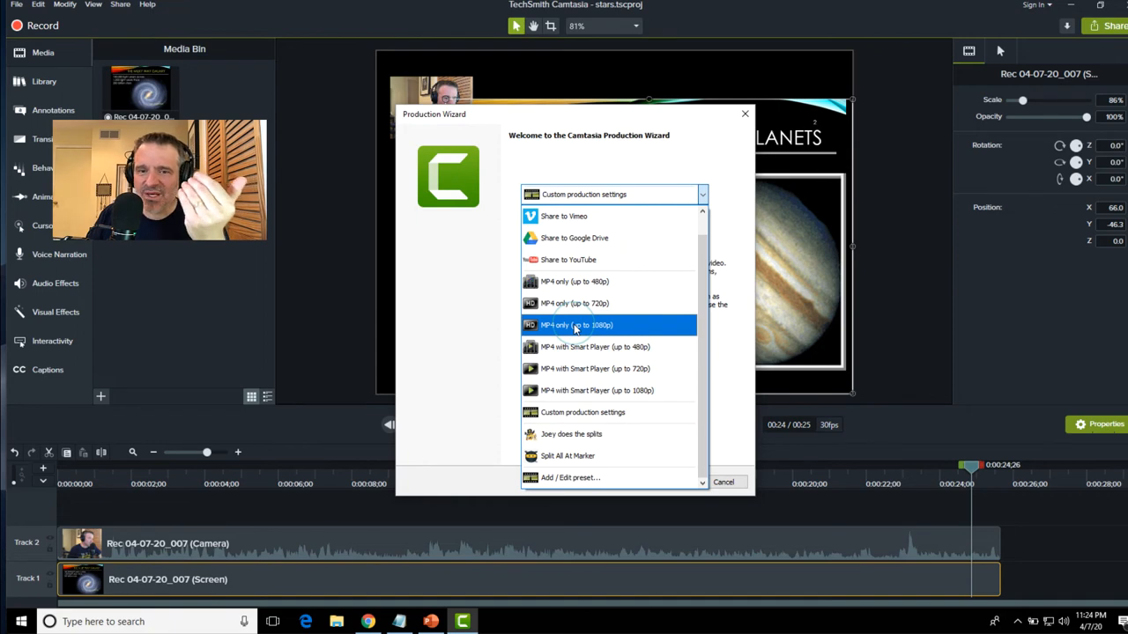
left_click(576, 325)
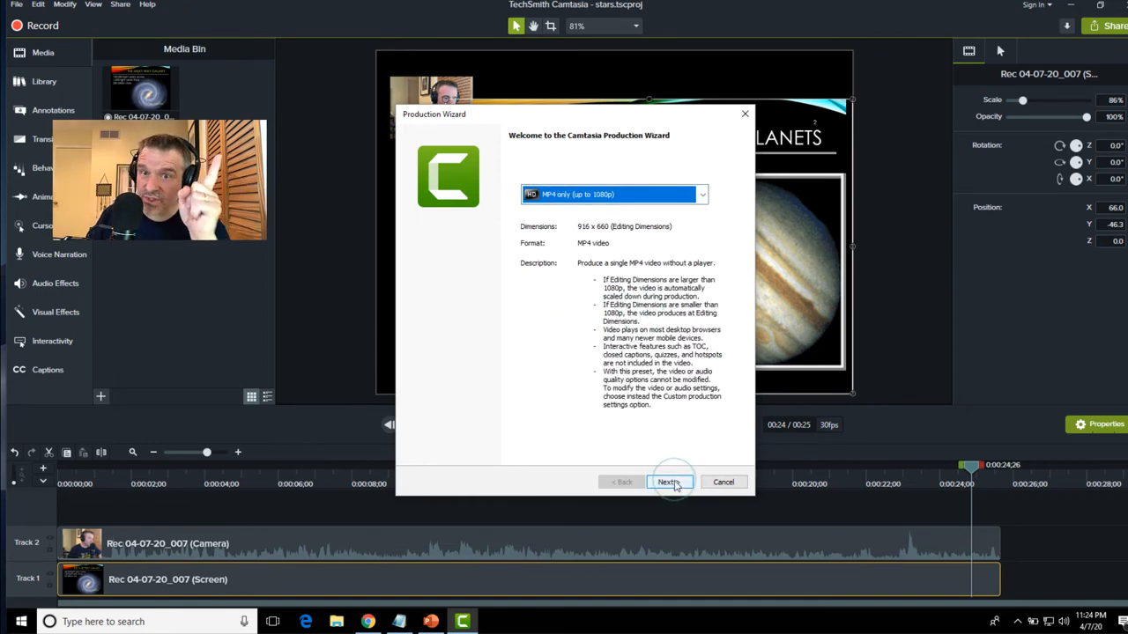
left_click(668, 482)
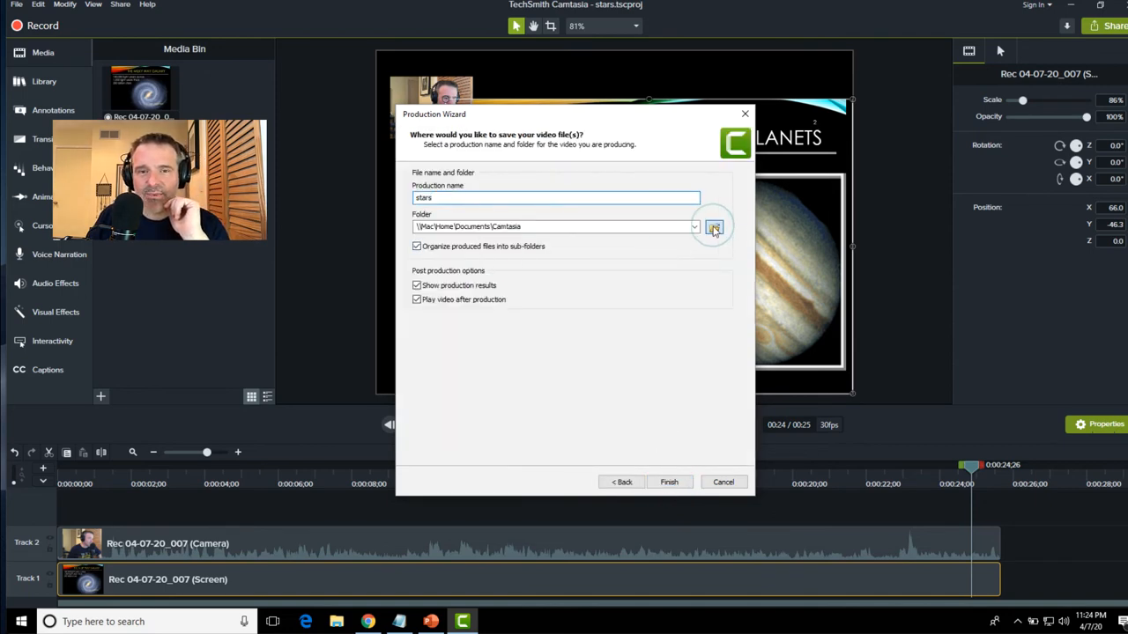
Step: Set the output folder to the Desktop and render stars.mp4
left_click(714, 227)
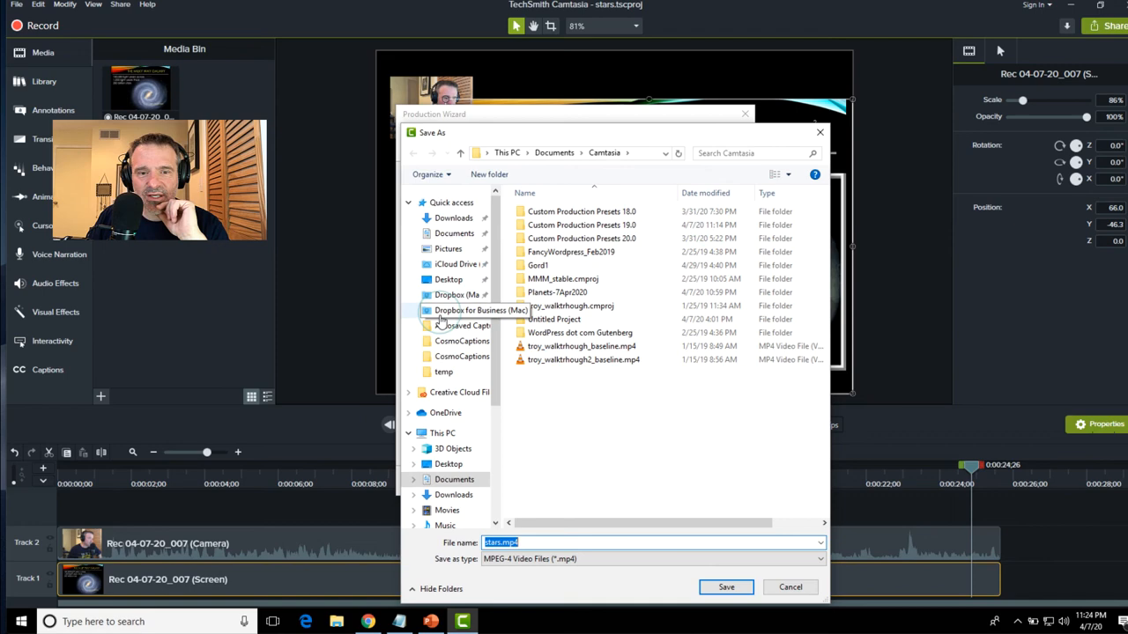
left_click(447, 464)
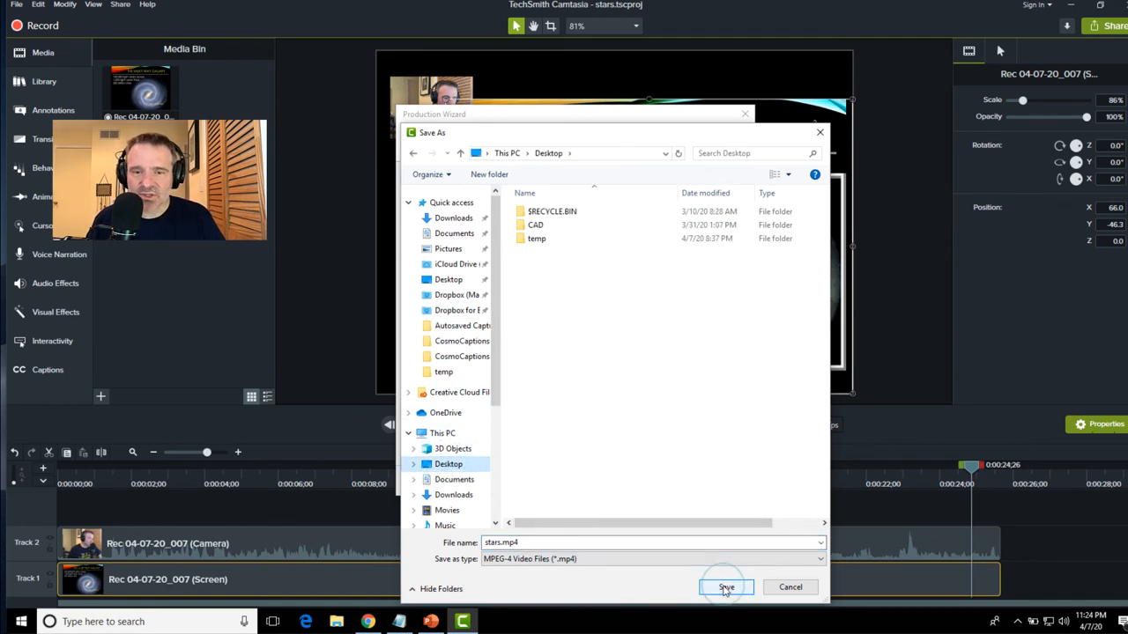
left_click(725, 587)
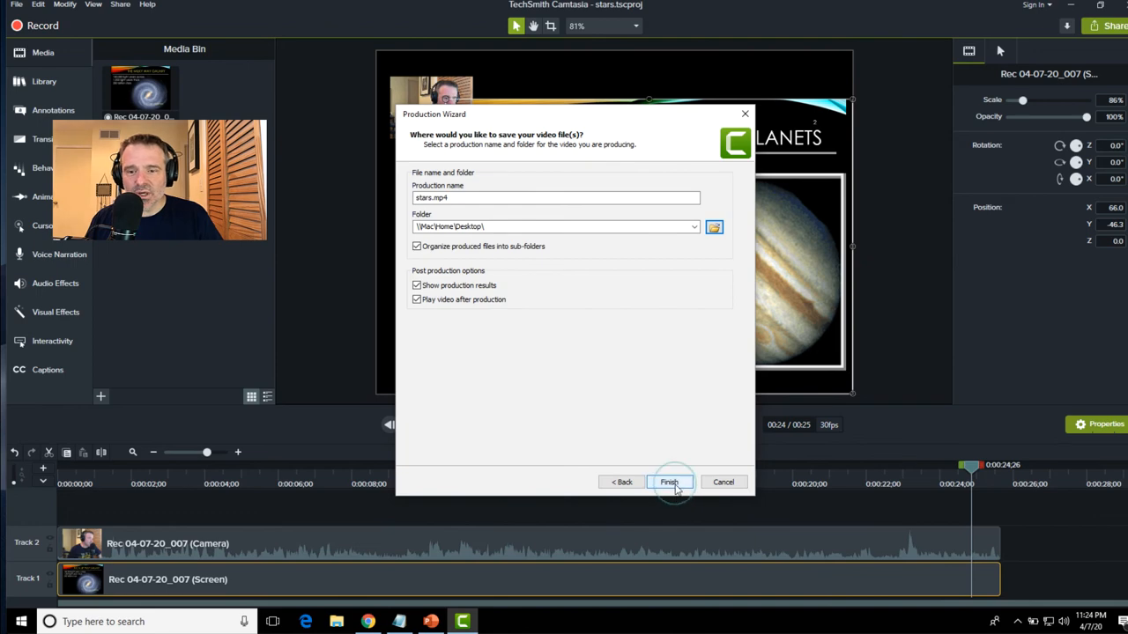
left_click(669, 482)
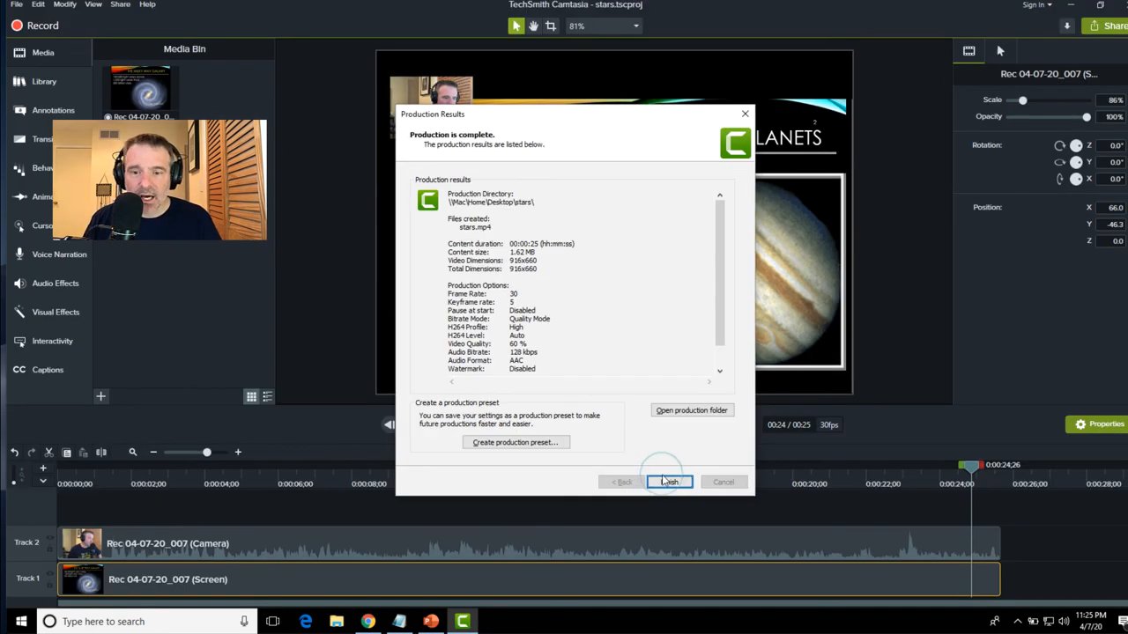
Step: Close Production Results, switch to Chrome, and open YouTube in a new tab
left_click(668, 482)
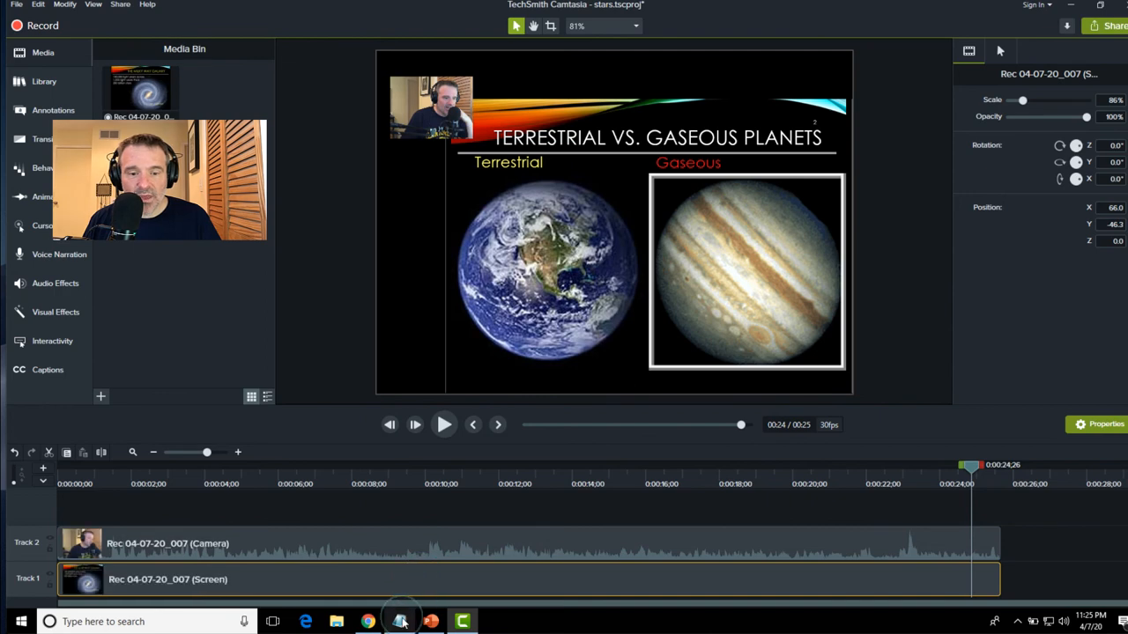
left_click(367, 621)
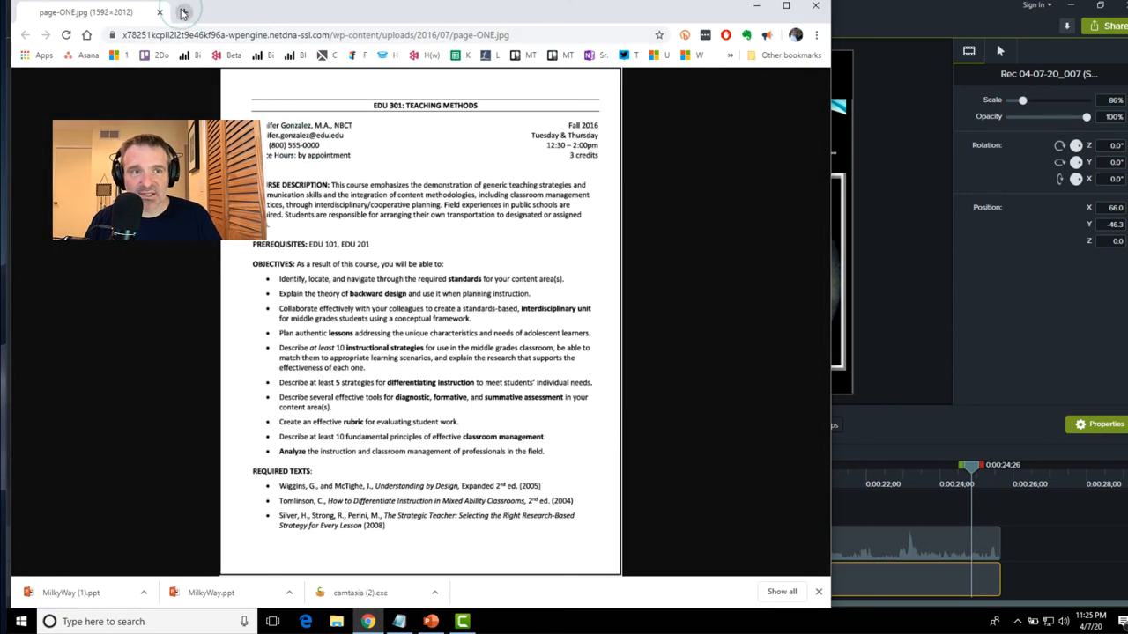
left_click(184, 12)
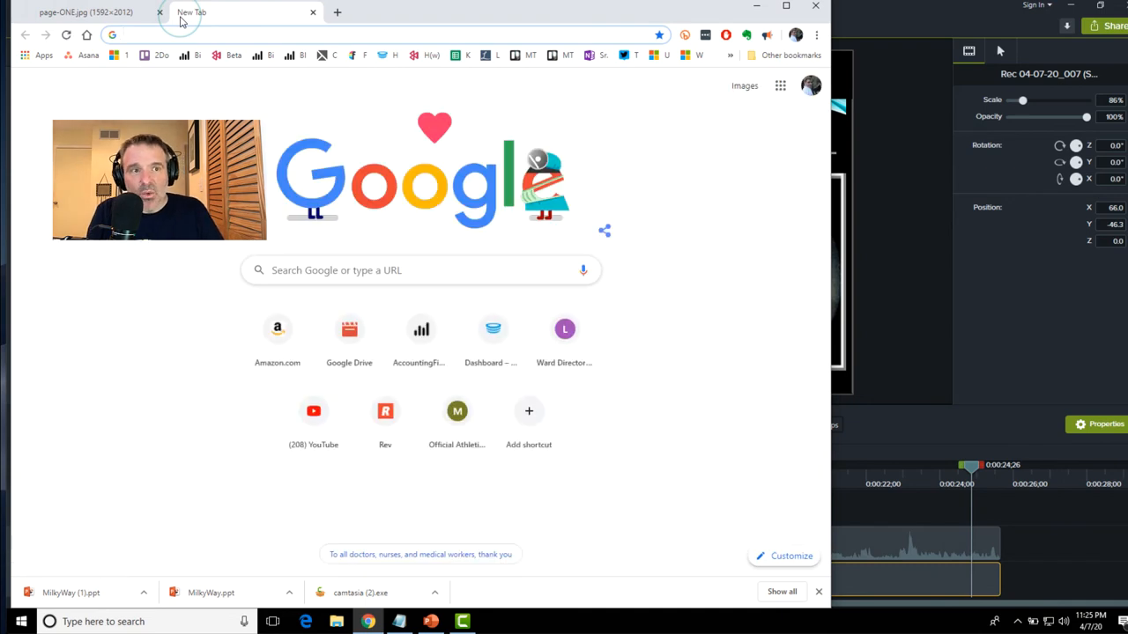
left_click(312, 411)
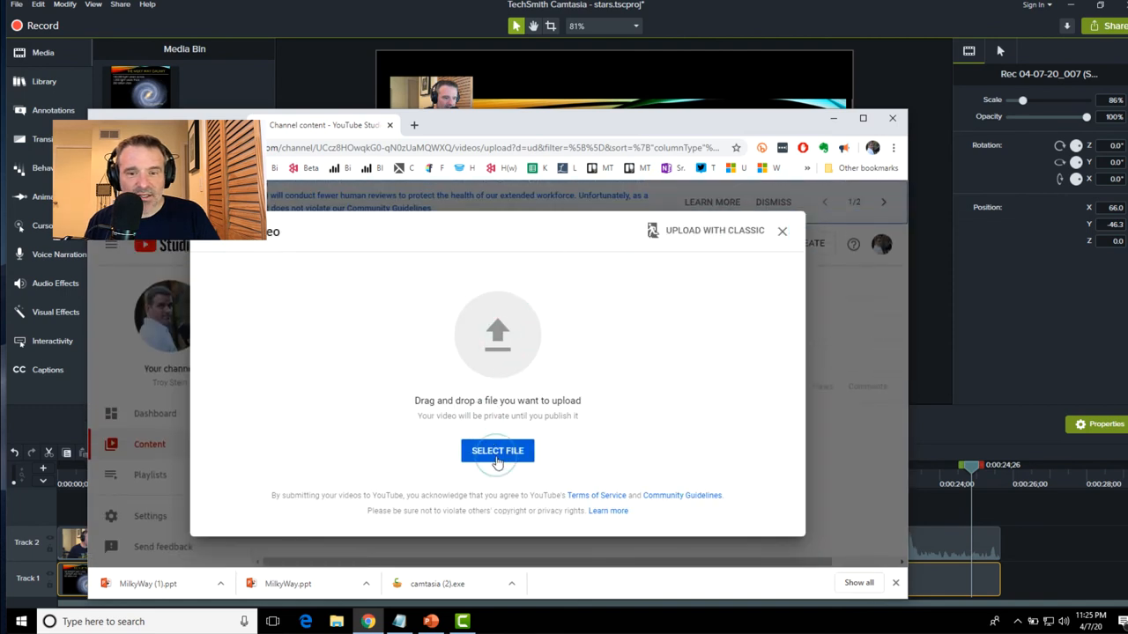
Step: Select stars.mp4 from the computer as the video to upload
left_click(497, 450)
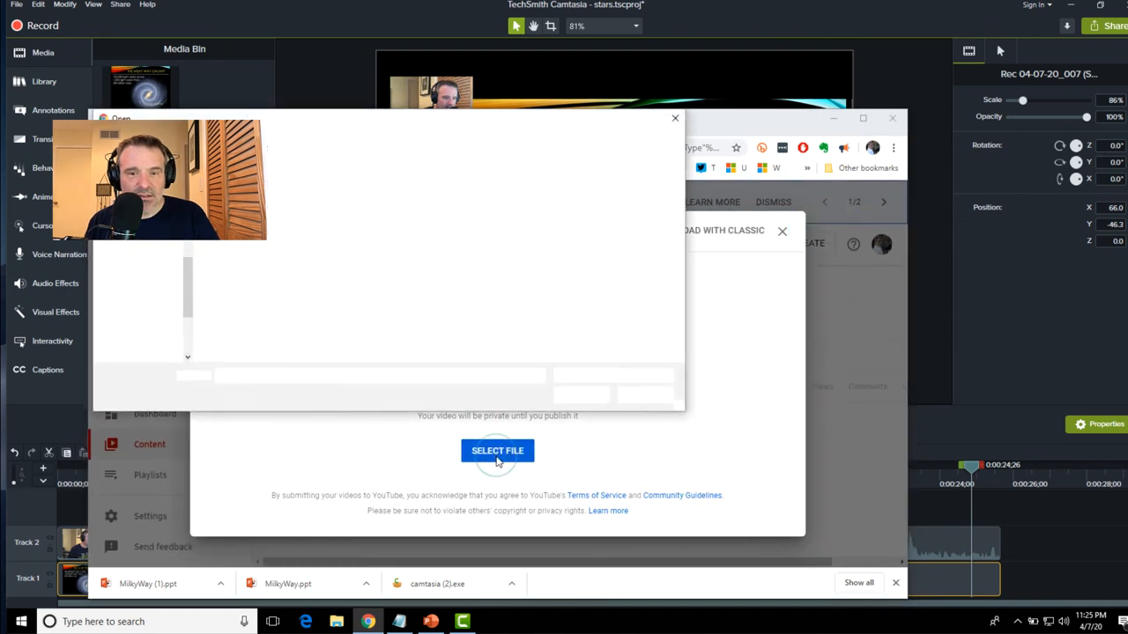
left_click(497, 450)
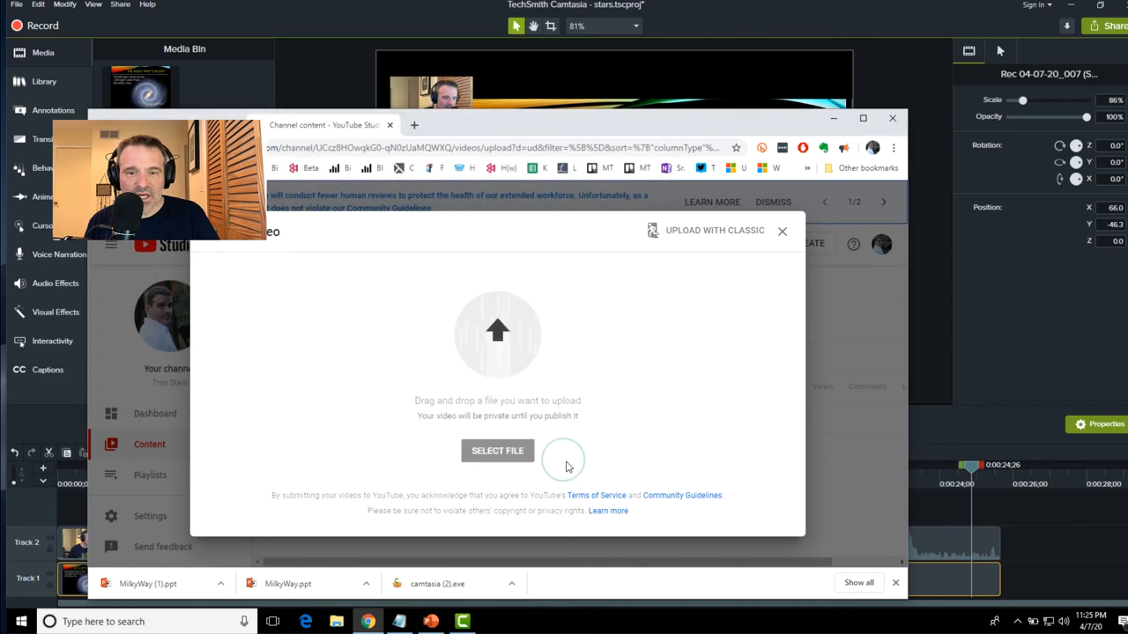
mouse_move(623, 465)
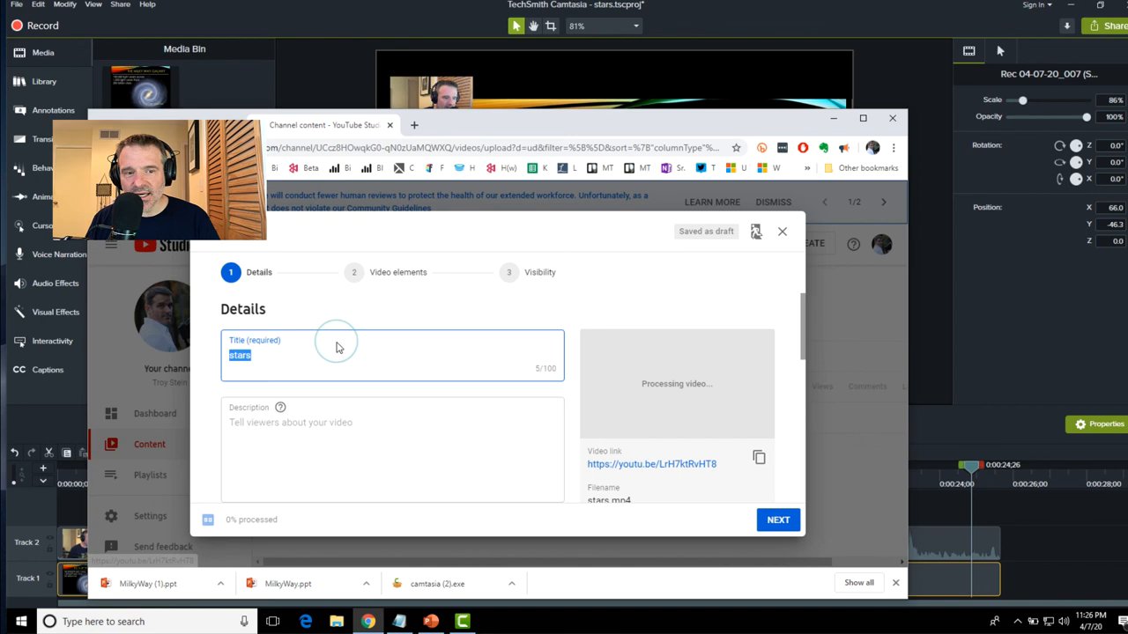
Step: Mark the stars video as made for kids and advance to the Visibility page
left_click(290, 435)
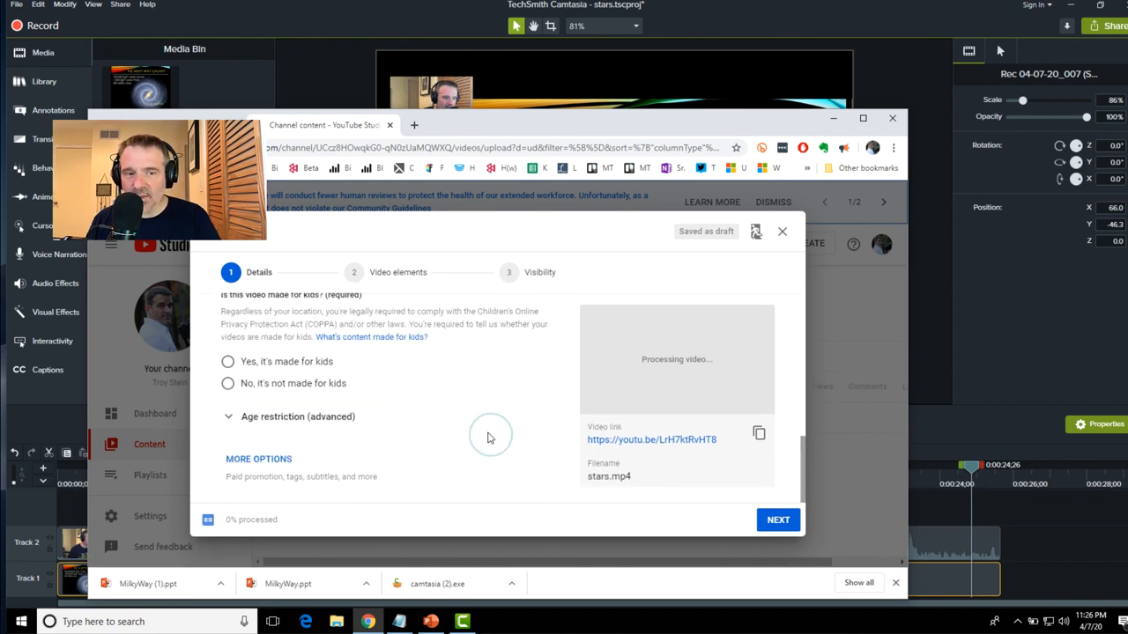
left_click(228, 361)
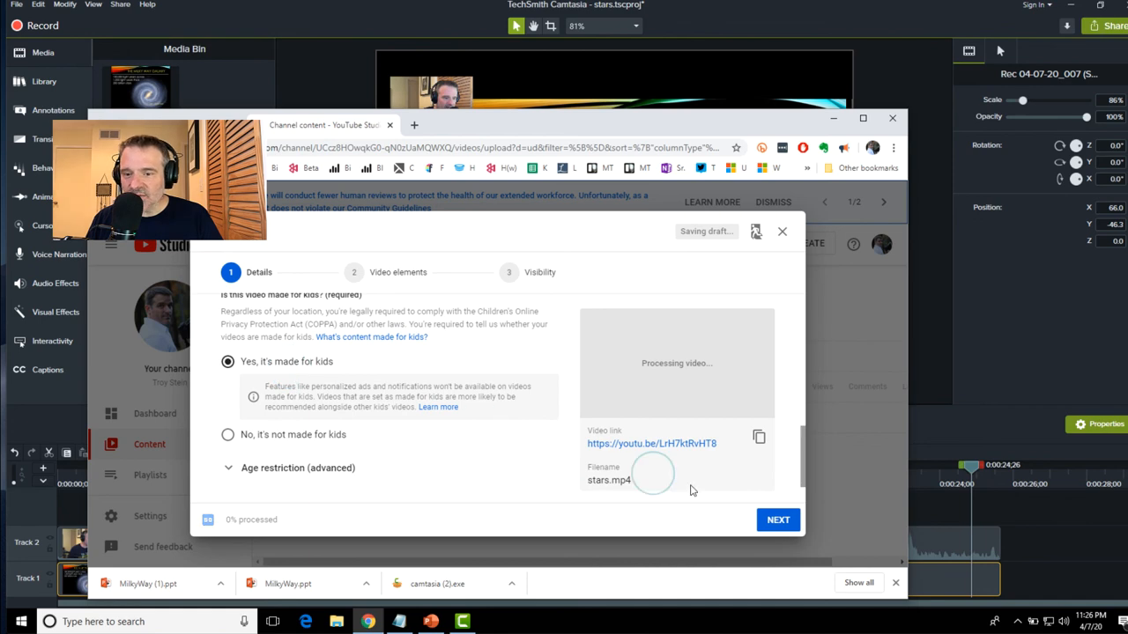
left_click(777, 519)
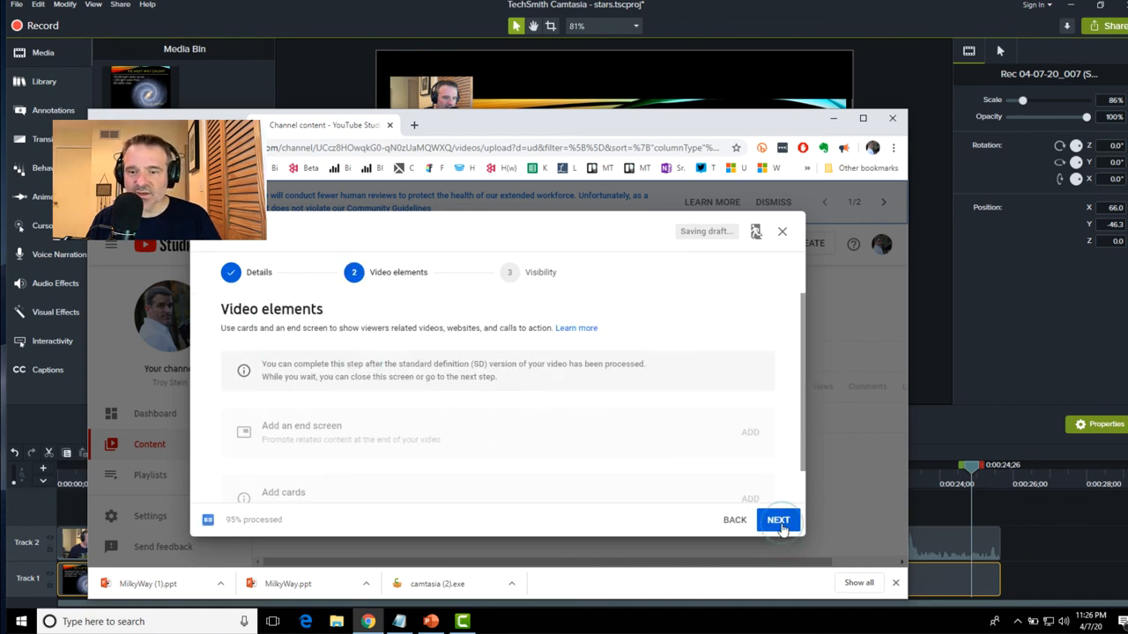
left_click(777, 520)
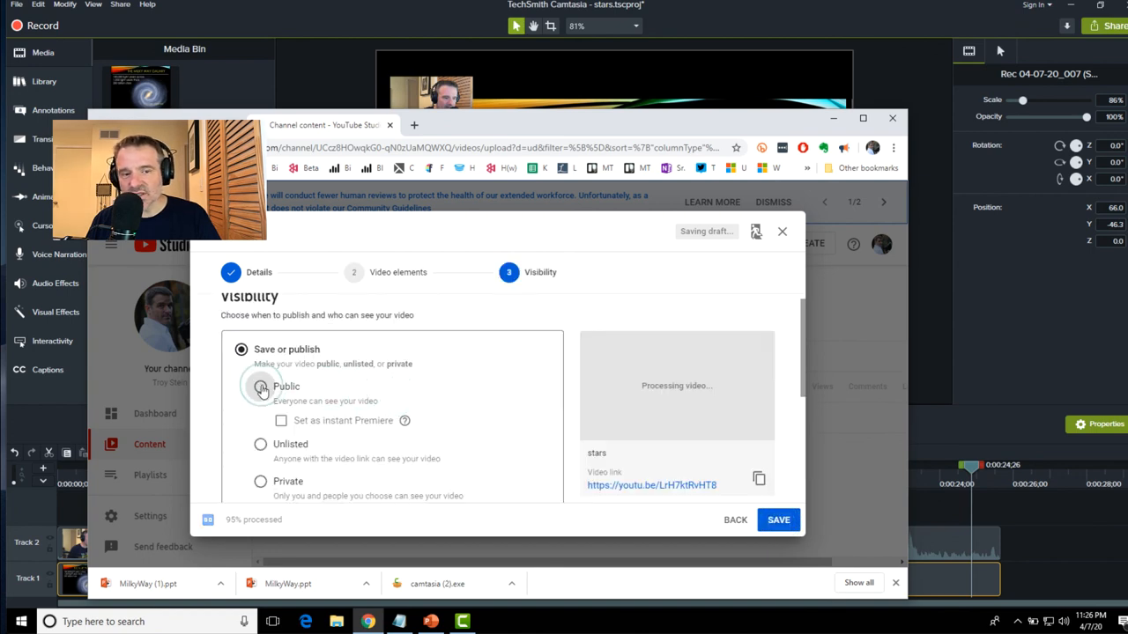
Step: Set the stars video's visibility to Unlisted and save it
left_click(260, 387)
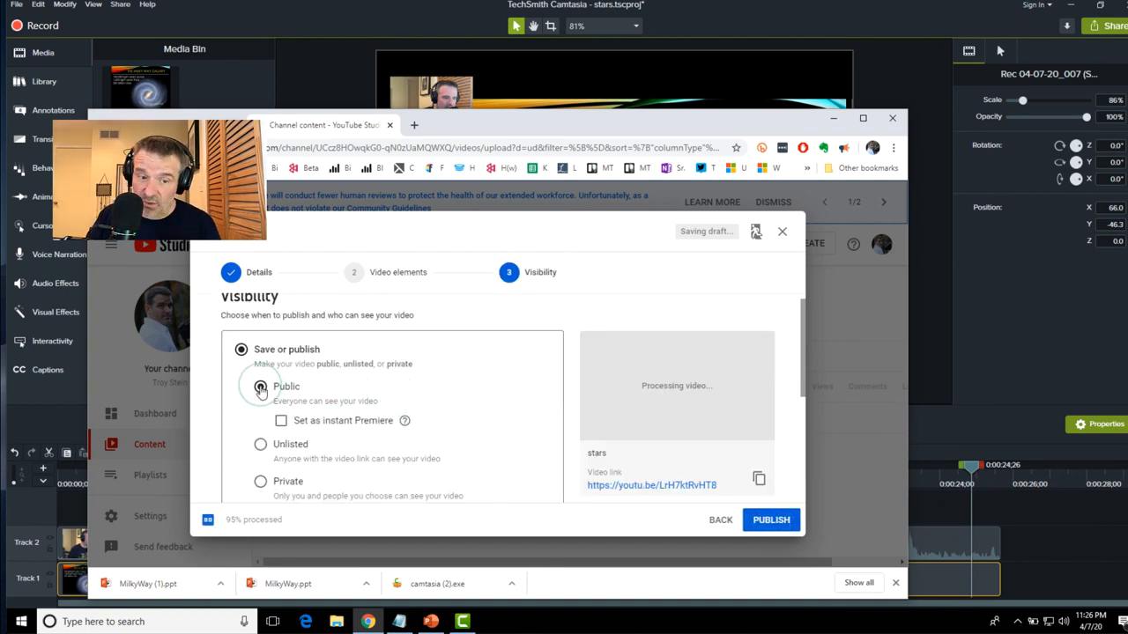
left_click(260, 444)
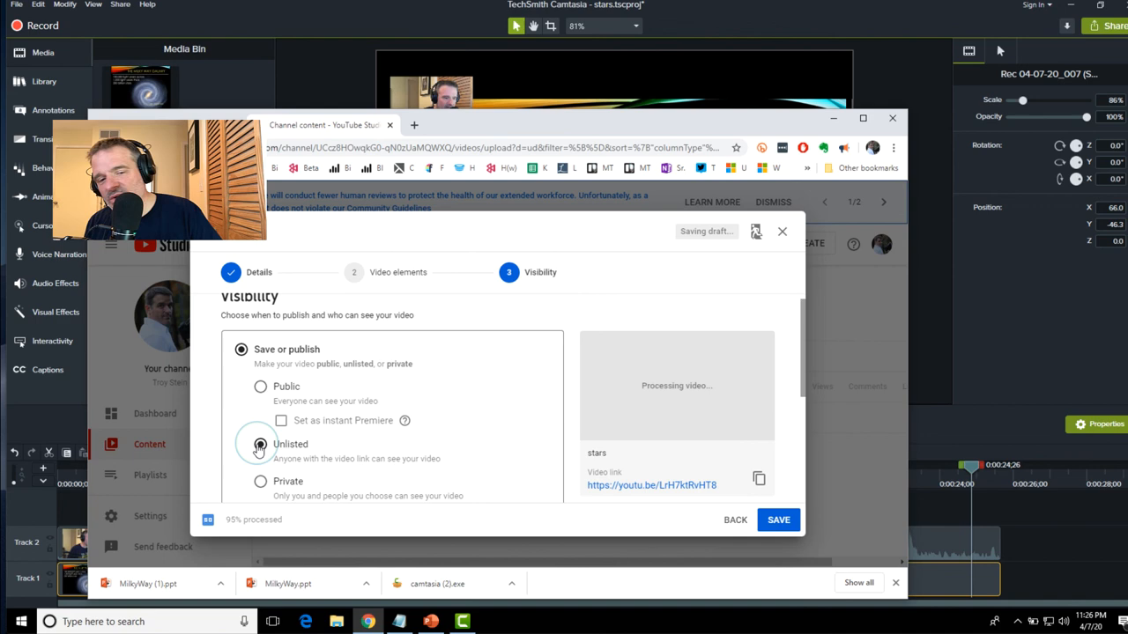
left_click(260, 444)
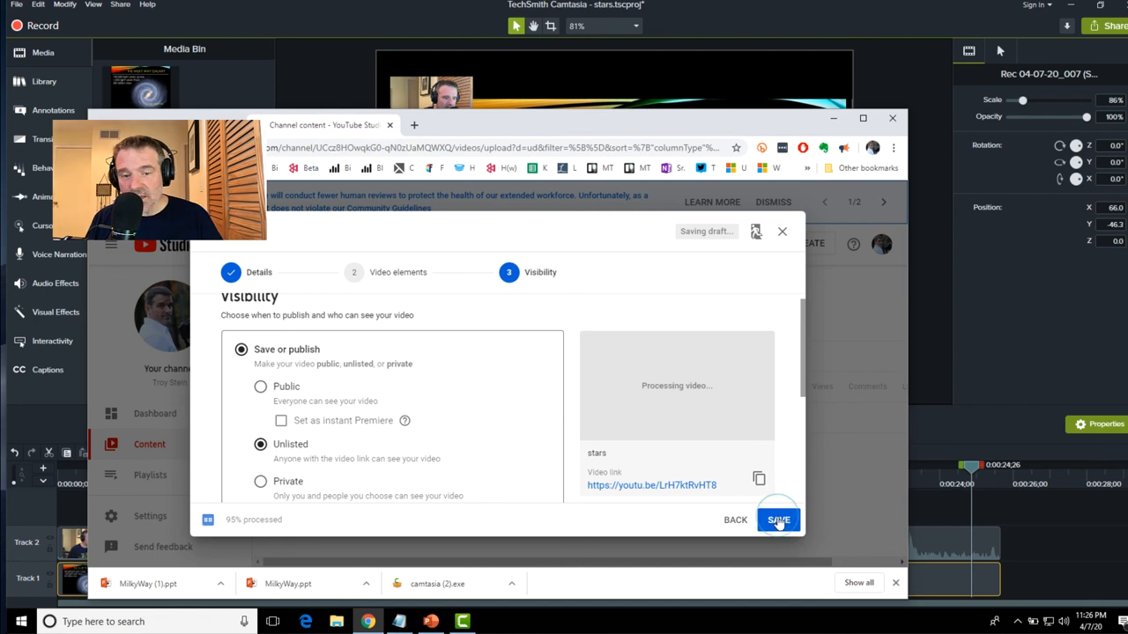
left_click(778, 519)
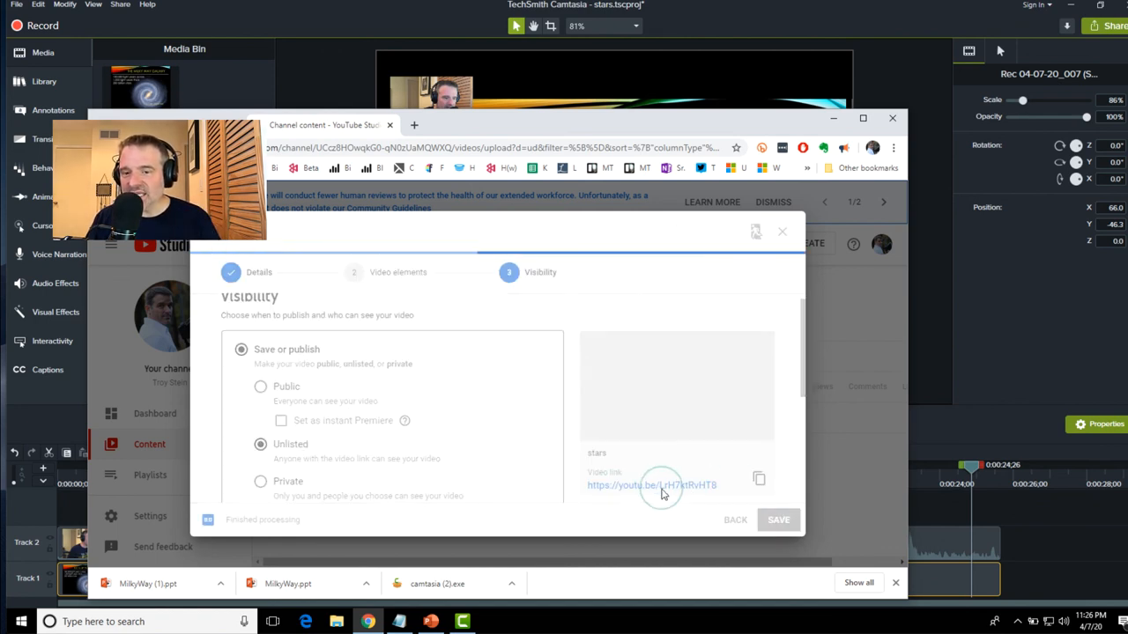
left_click(778, 519)
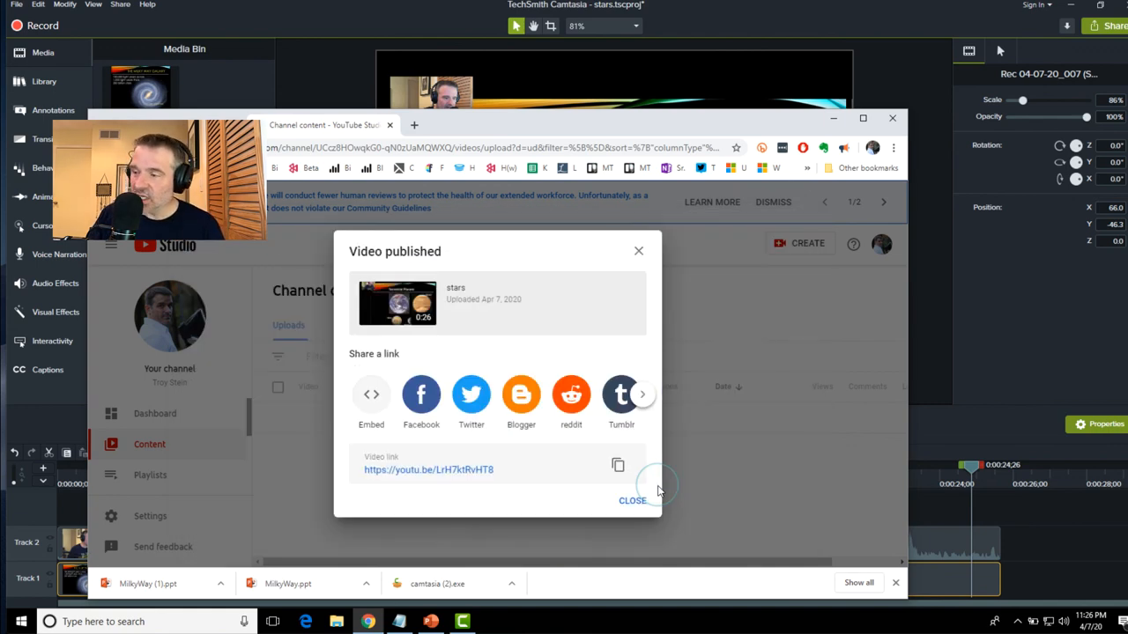